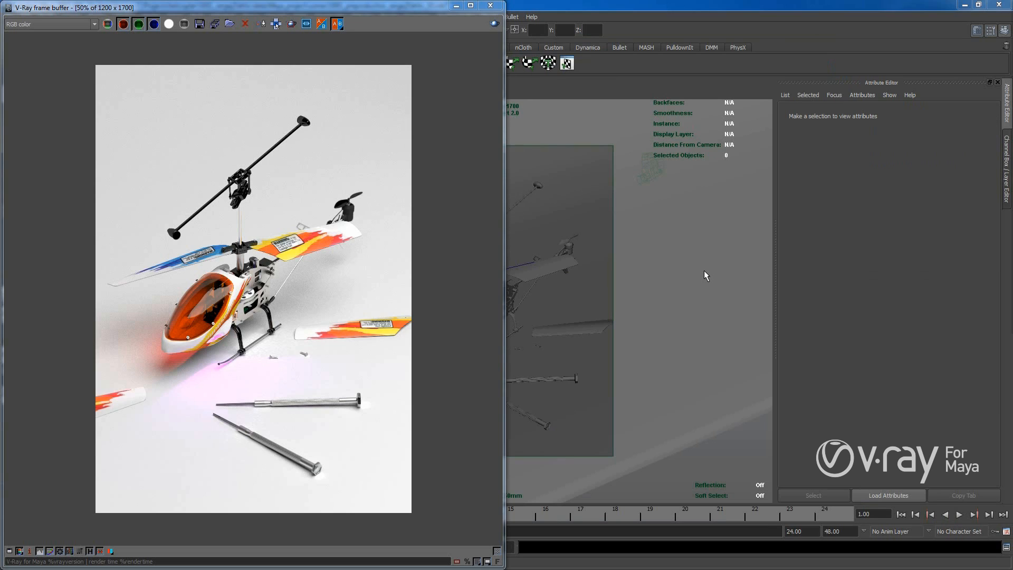
mouse_move(600, 5)
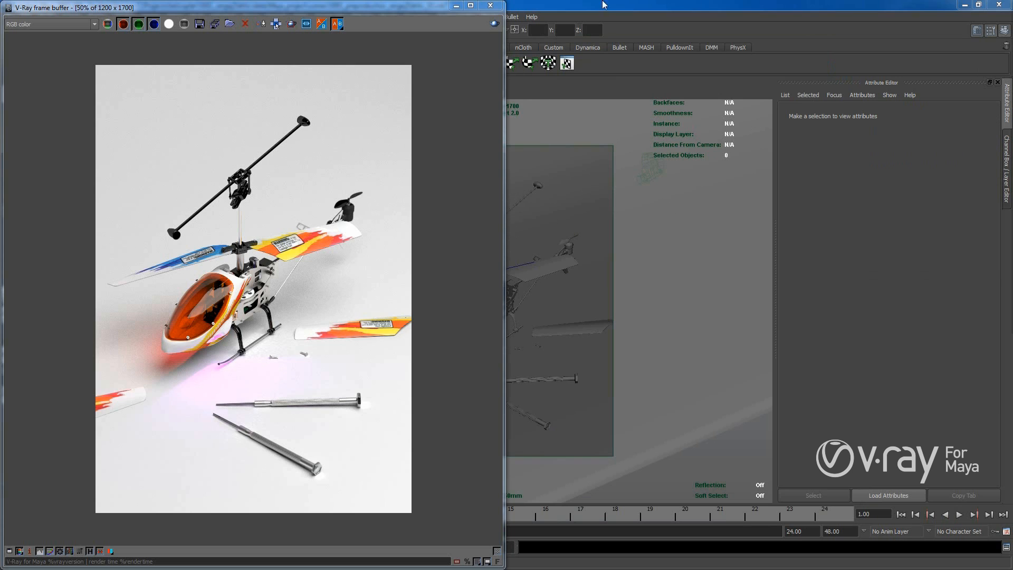
Hide the V-Ray frame buffer so the Maya 50mm camera view shows again
click(491, 6)
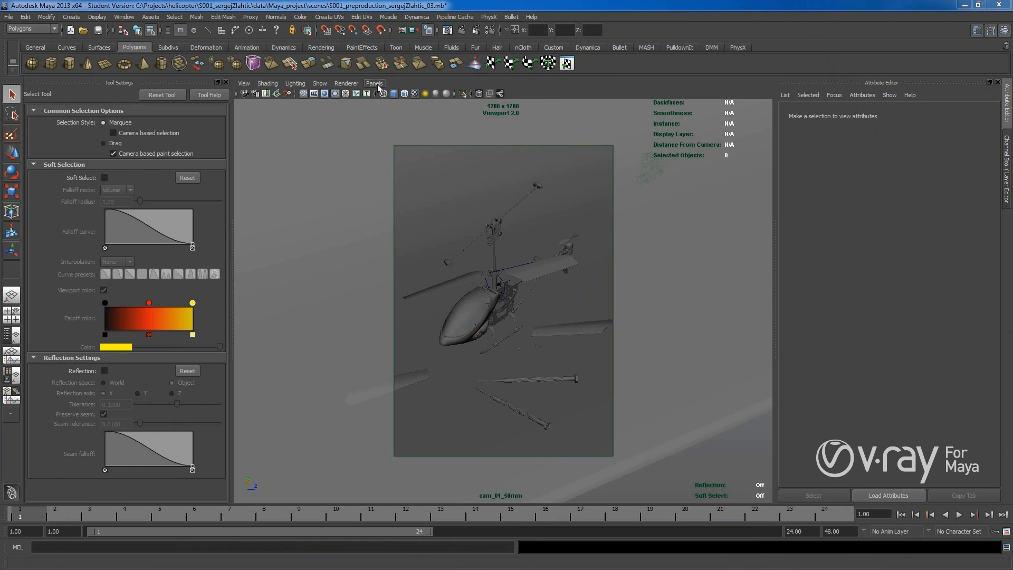
Switch the viewport to the persp camera, look around the set and pick the helicopter body
click(374, 82)
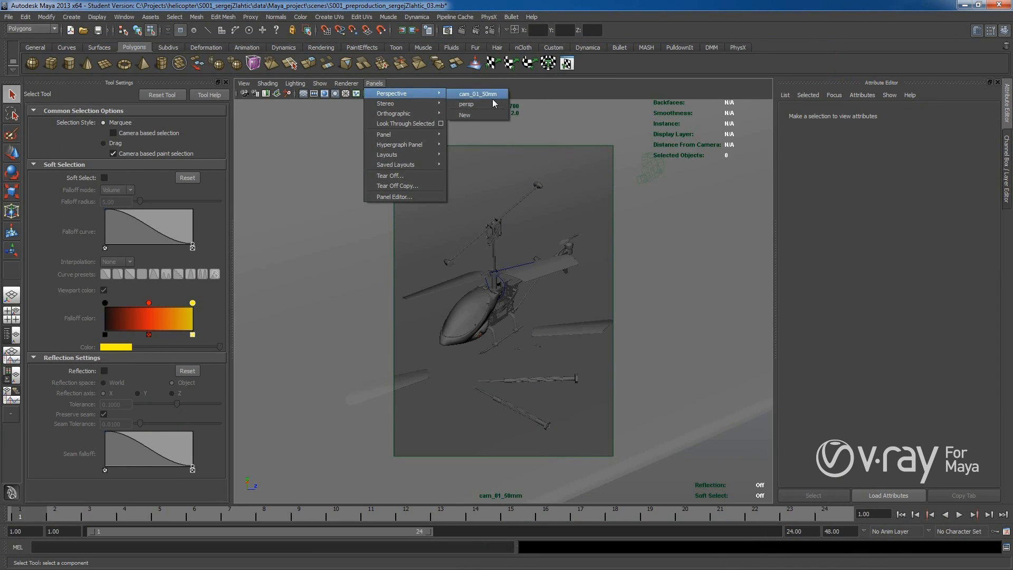
click(465, 104)
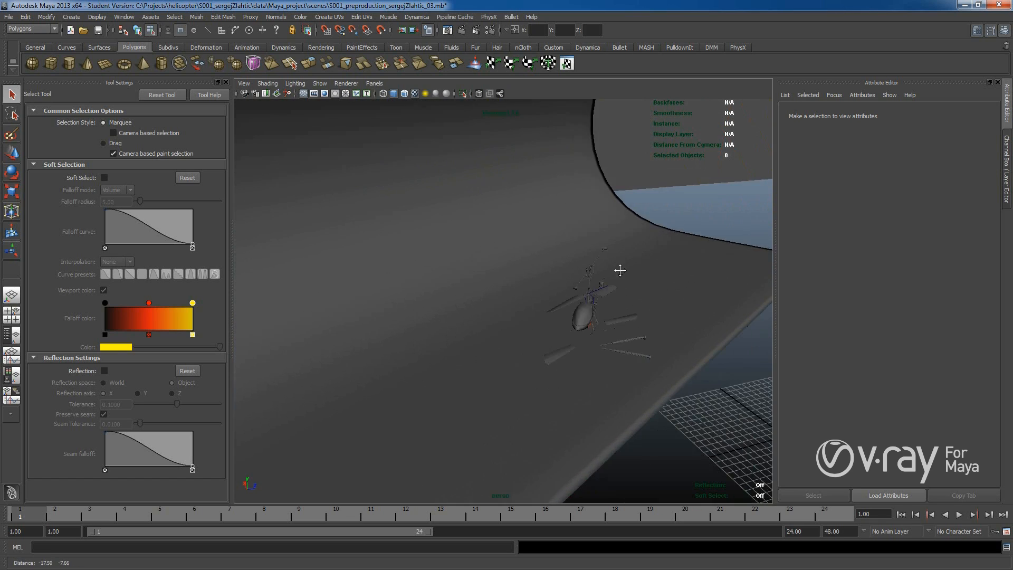
right_click(619, 270)
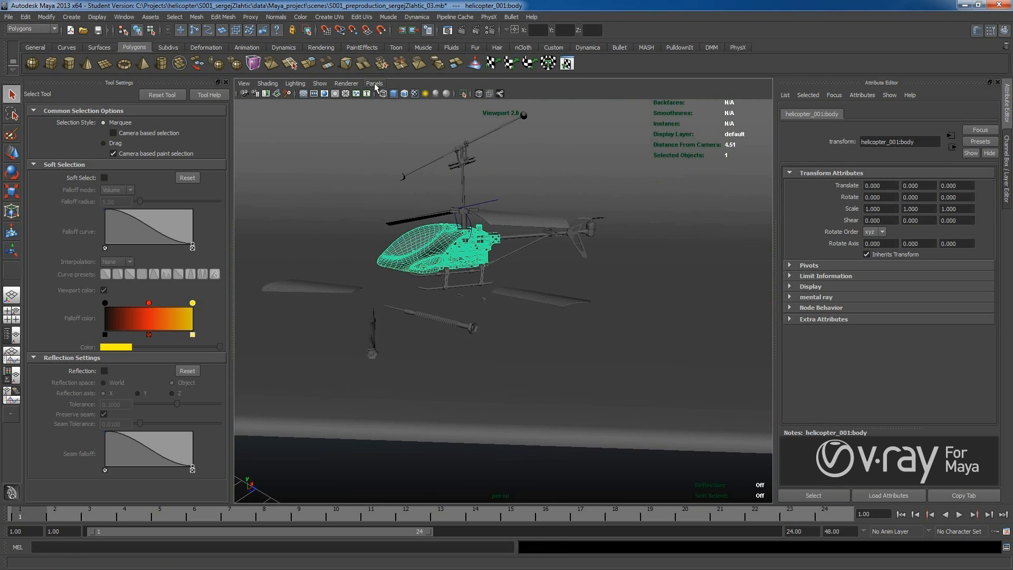
click(375, 84)
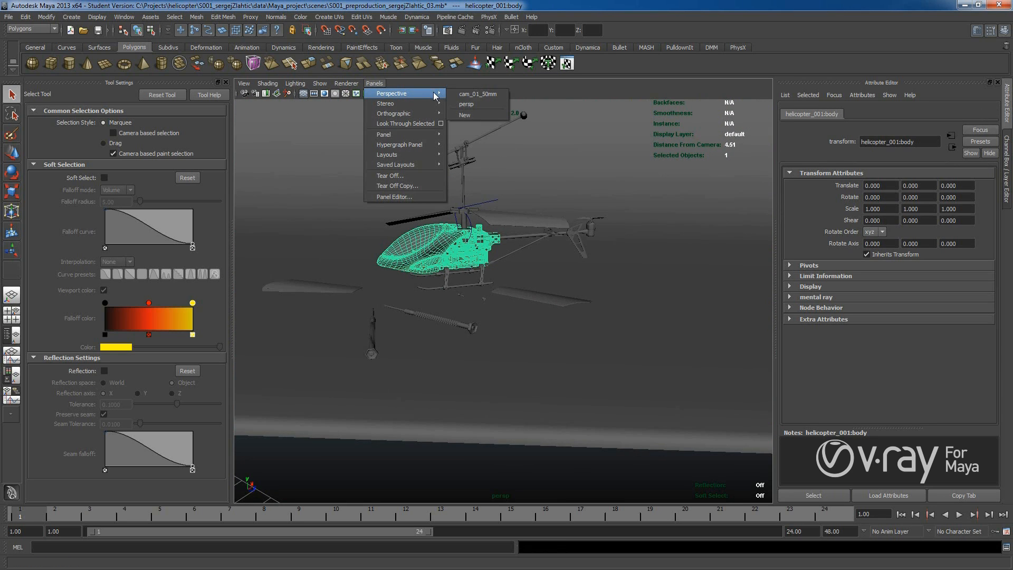
click(477, 94)
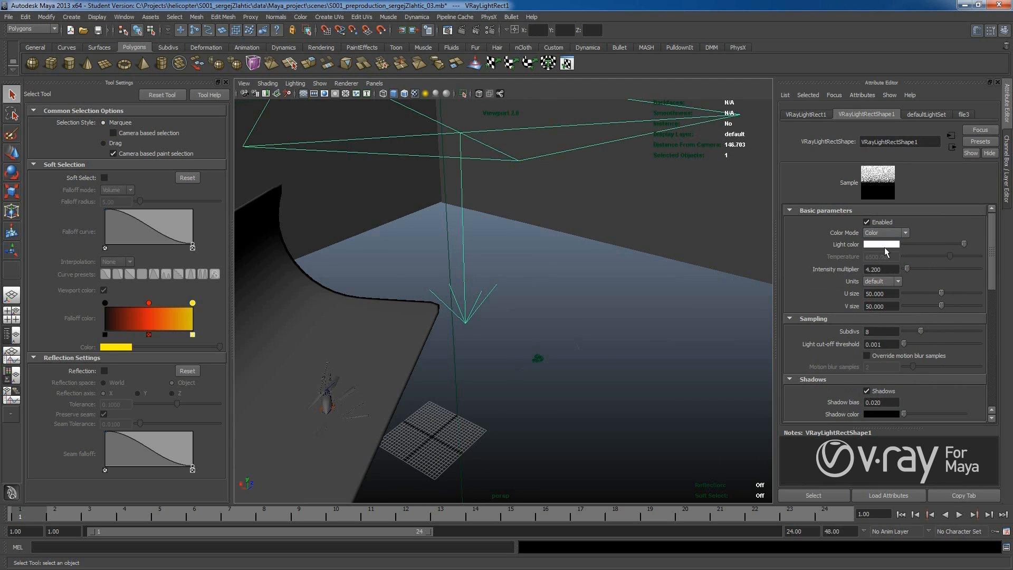
Scroll the Attribute Editor to VRayLightRect1's Basic parameters (intensity 4.2, size 50)
scroll(down, 3)
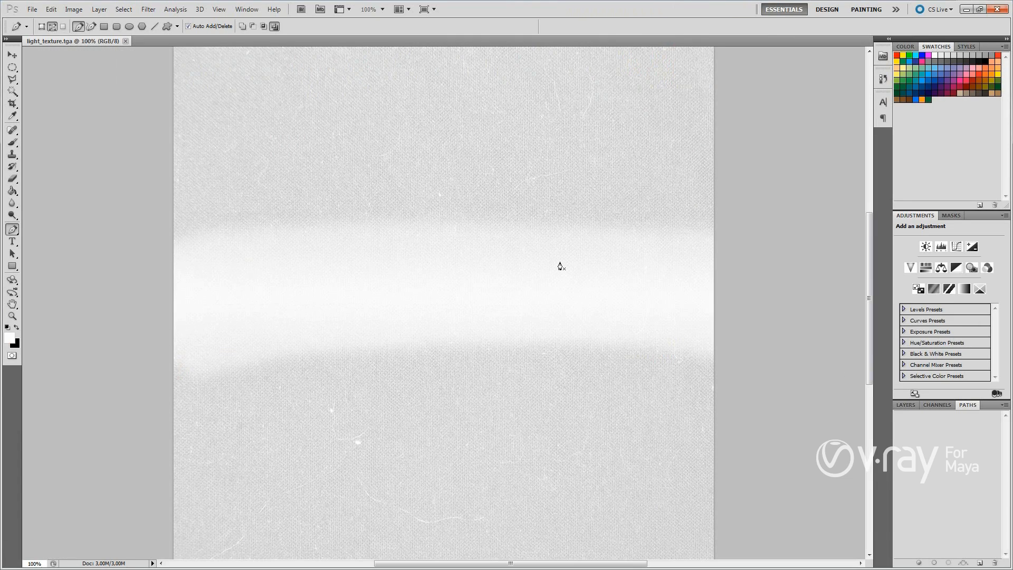
Switch to the Move tool while showing light_texture.tga at full size
click(12, 53)
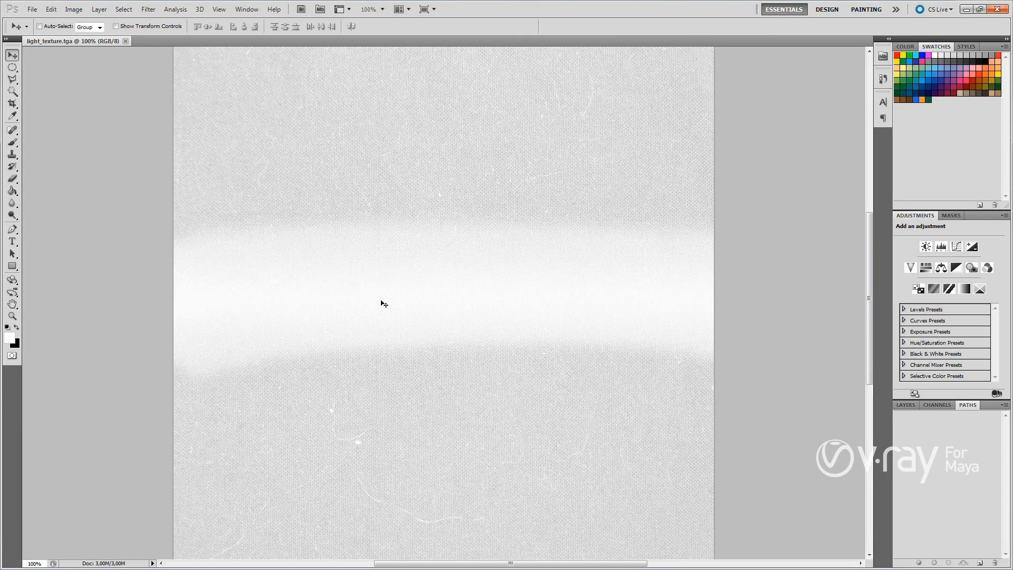
mouse_move(464, 174)
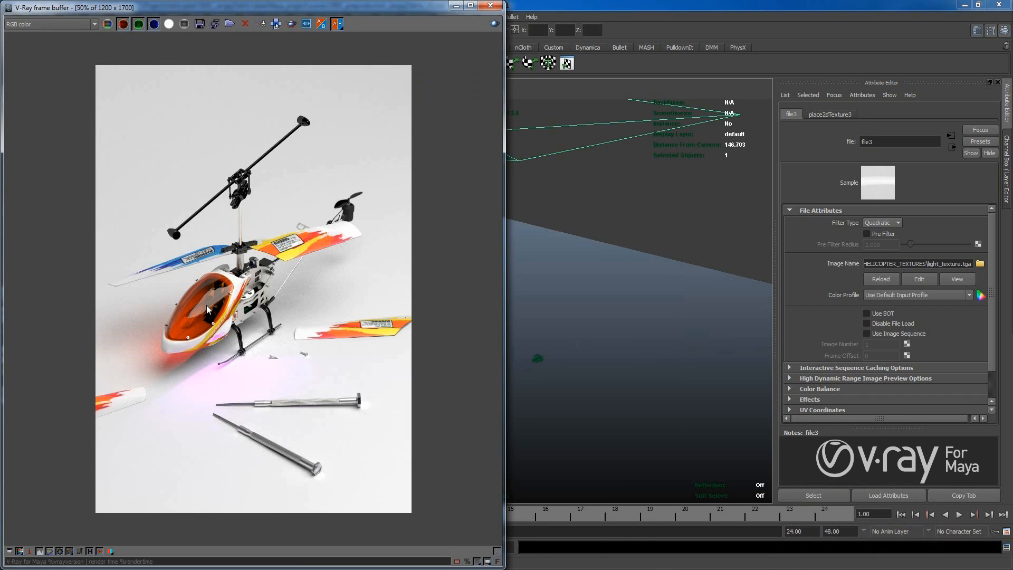
mouse_move(223, 295)
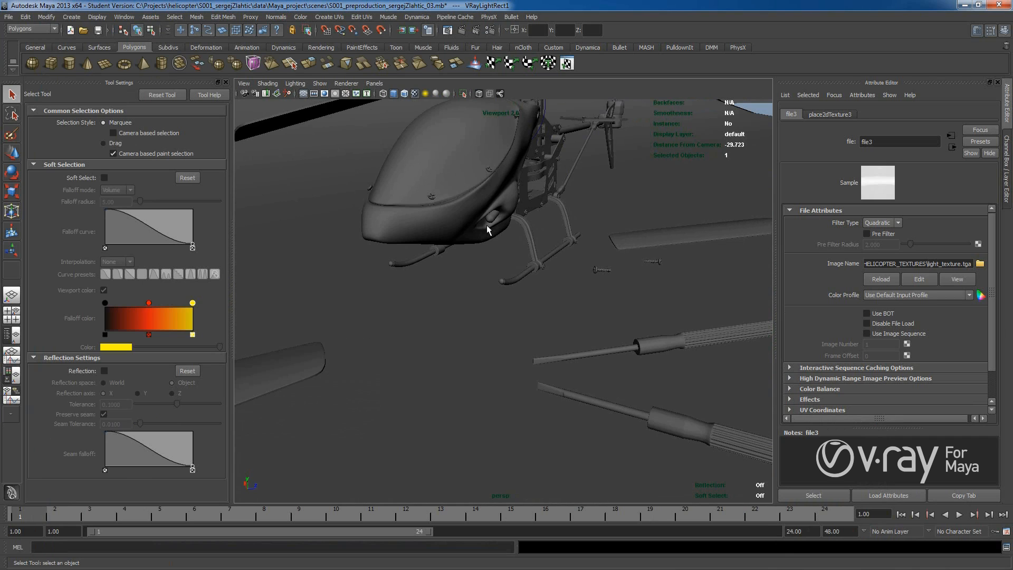
mouse_move(477, 222)
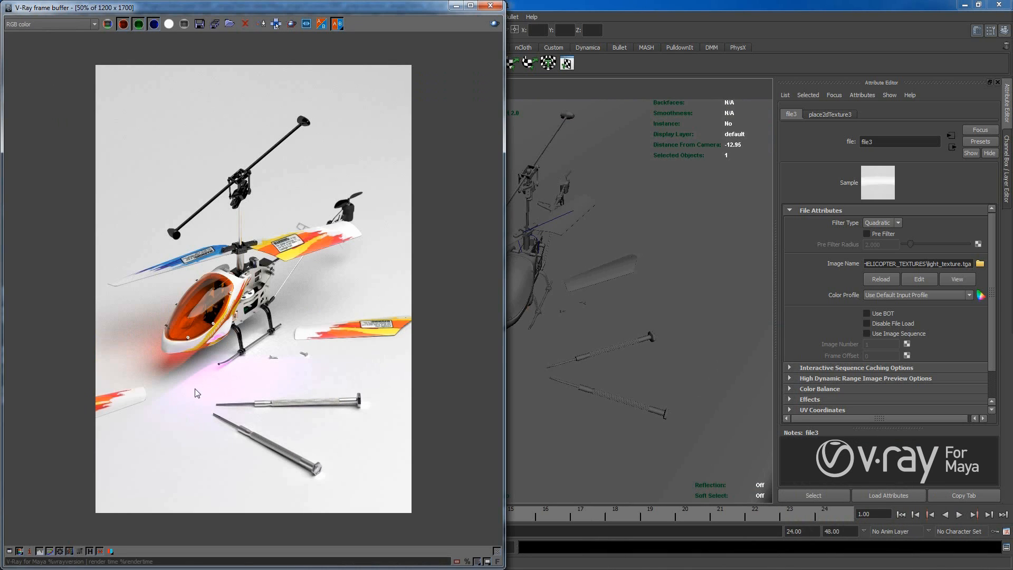
mouse_move(136, 375)
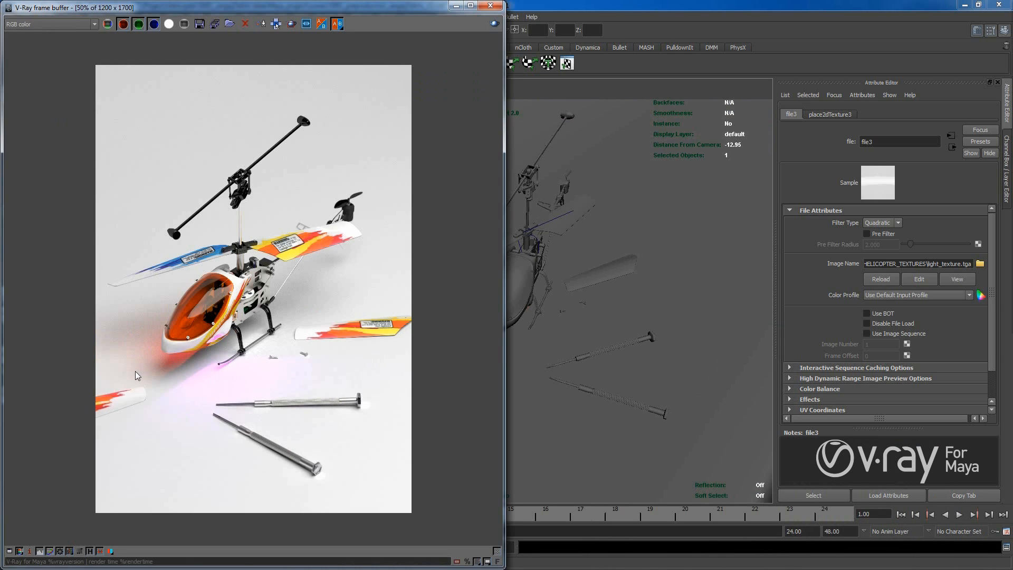
mouse_move(211, 358)
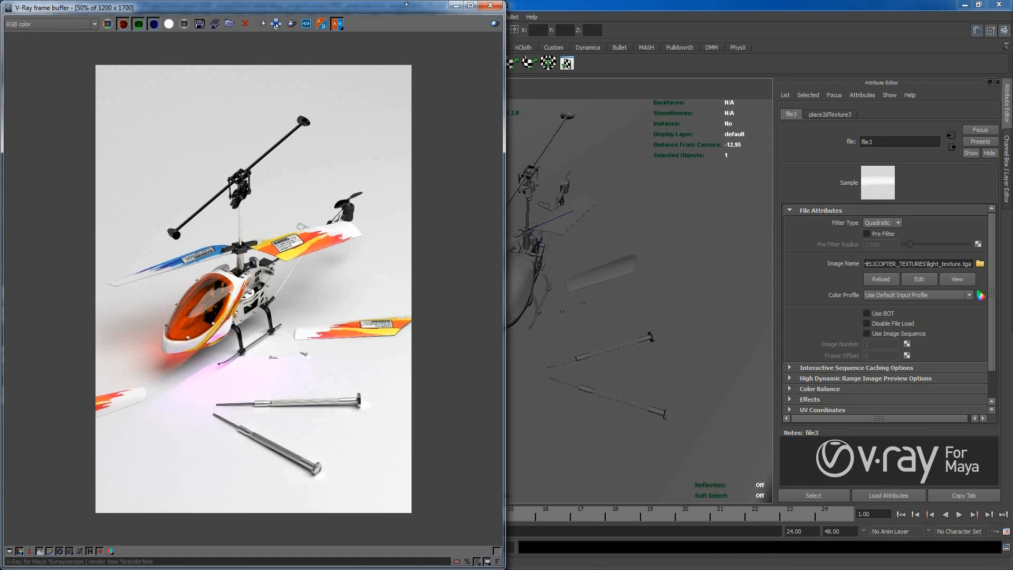
mouse_move(453, 6)
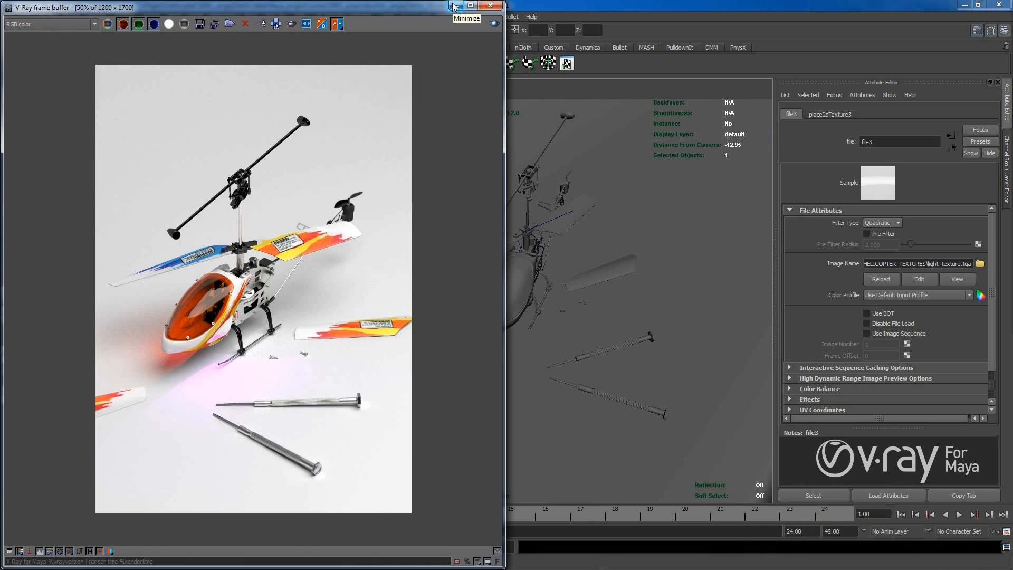
mouse_move(371, 12)
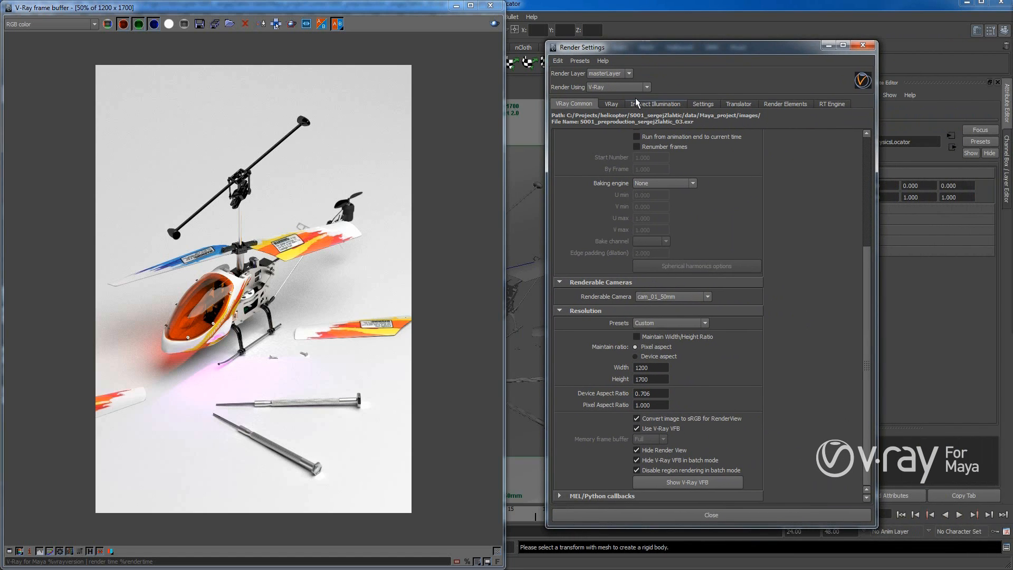
In the VRay Global options, raise Materials Max depth from 3 to 5
click(610, 103)
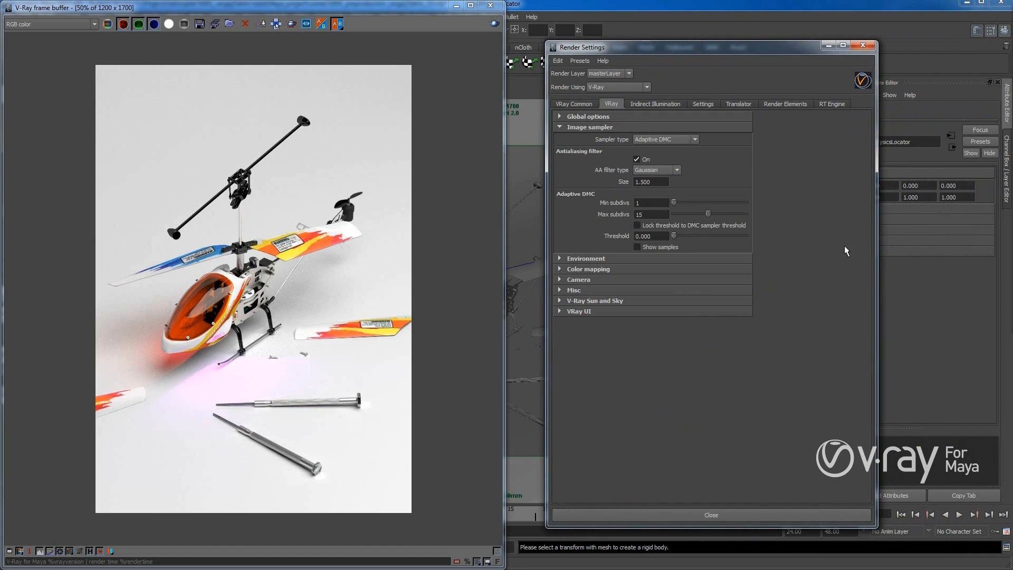
click(587, 116)
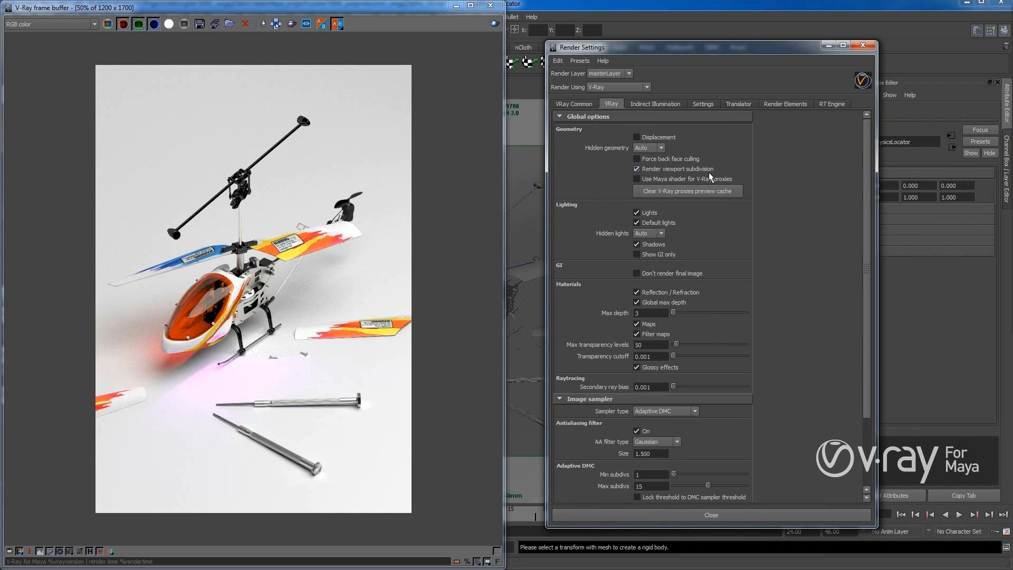
click(637, 180)
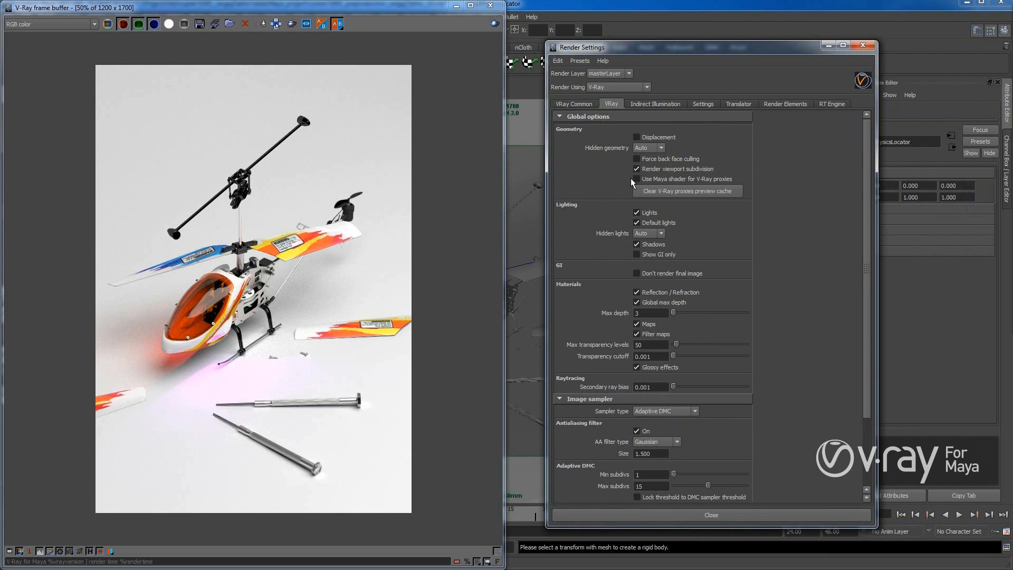
click(636, 179)
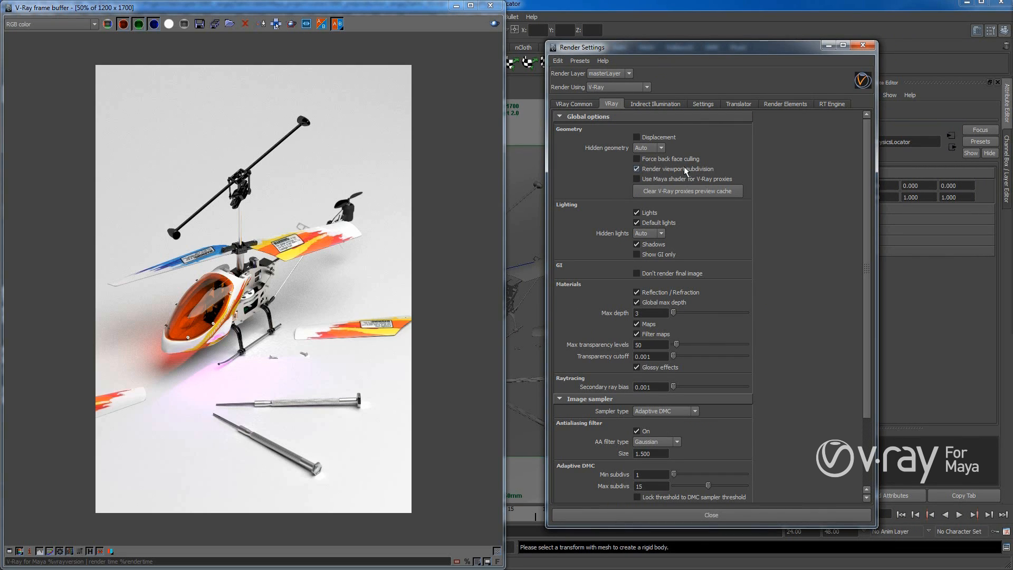
click(636, 169)
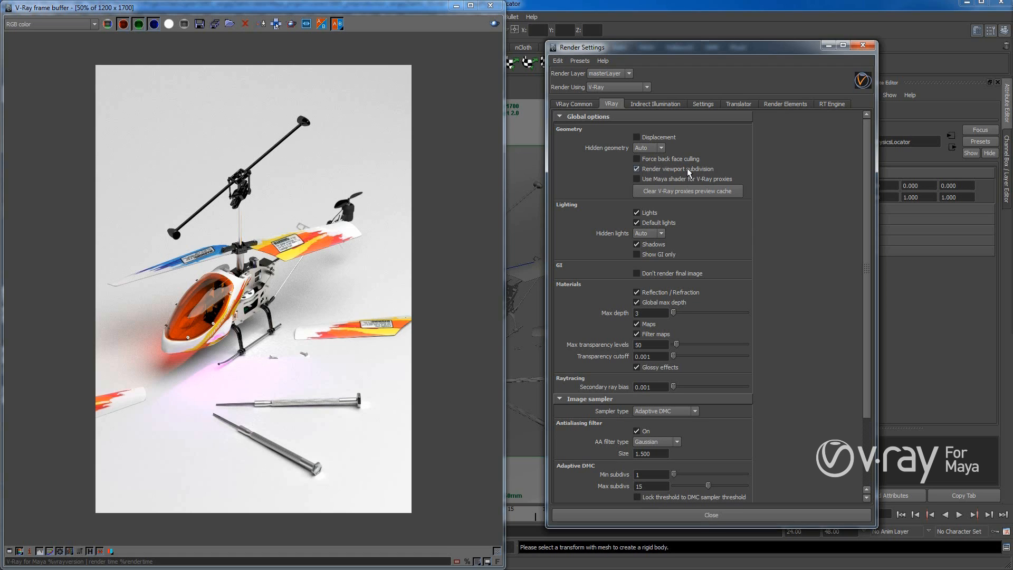
mouse_move(689, 174)
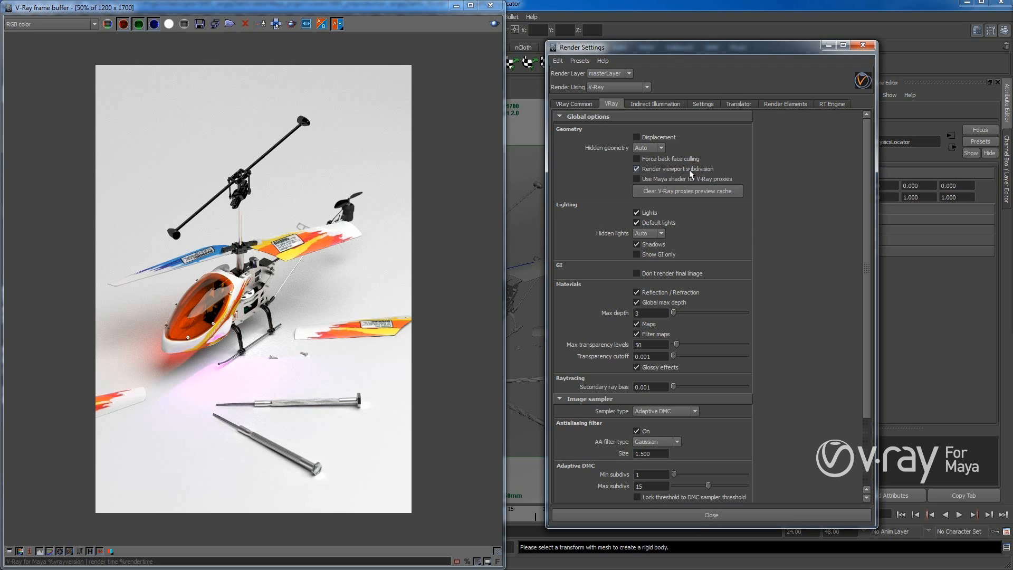
click(650, 312)
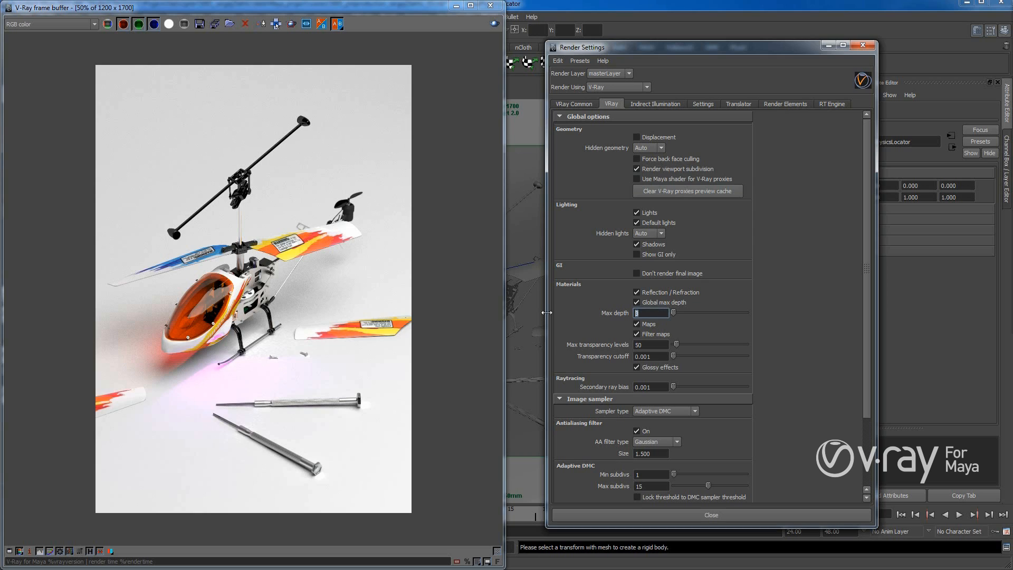
click(651, 344)
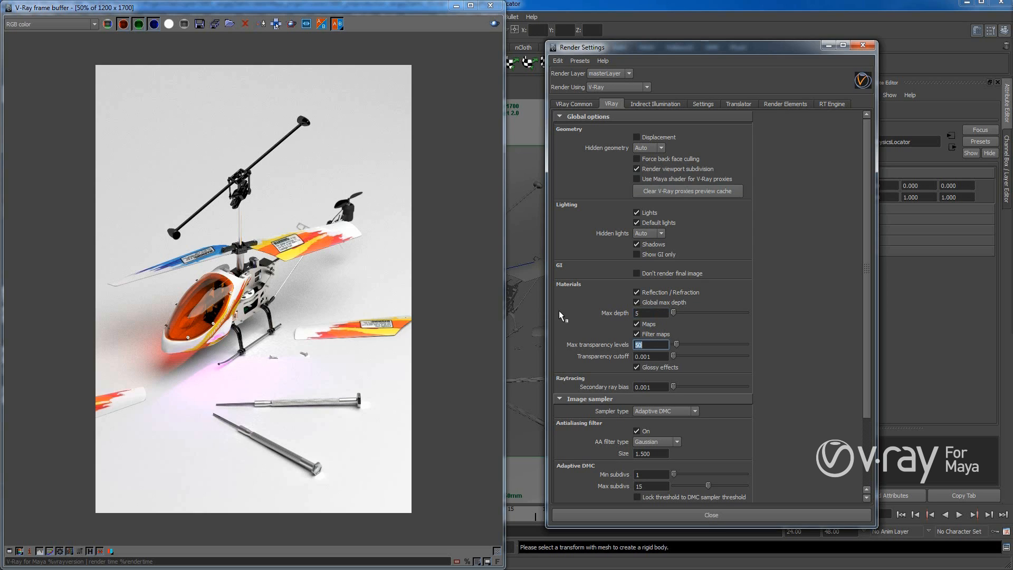
mouse_move(653, 322)
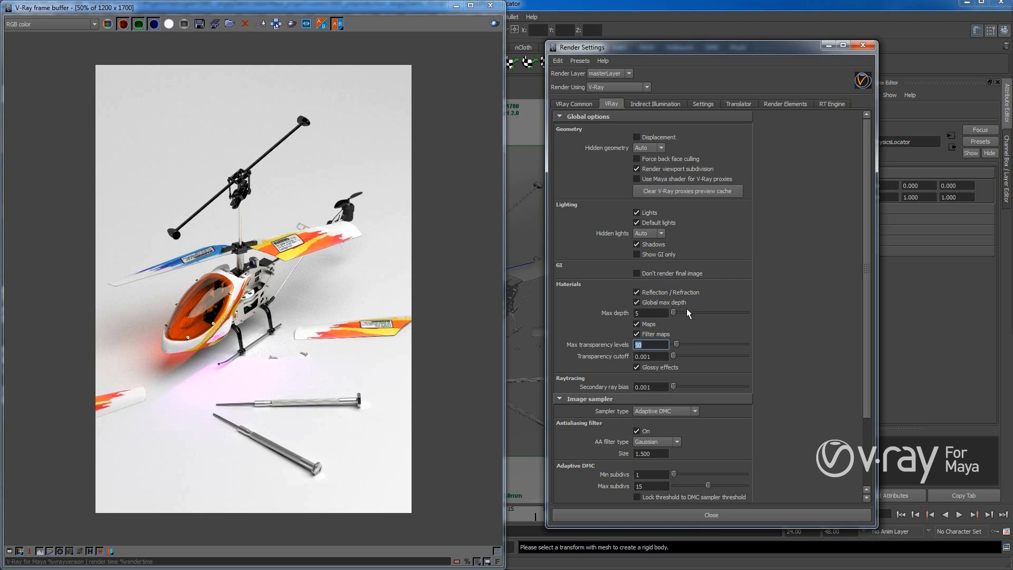
mouse_move(671, 313)
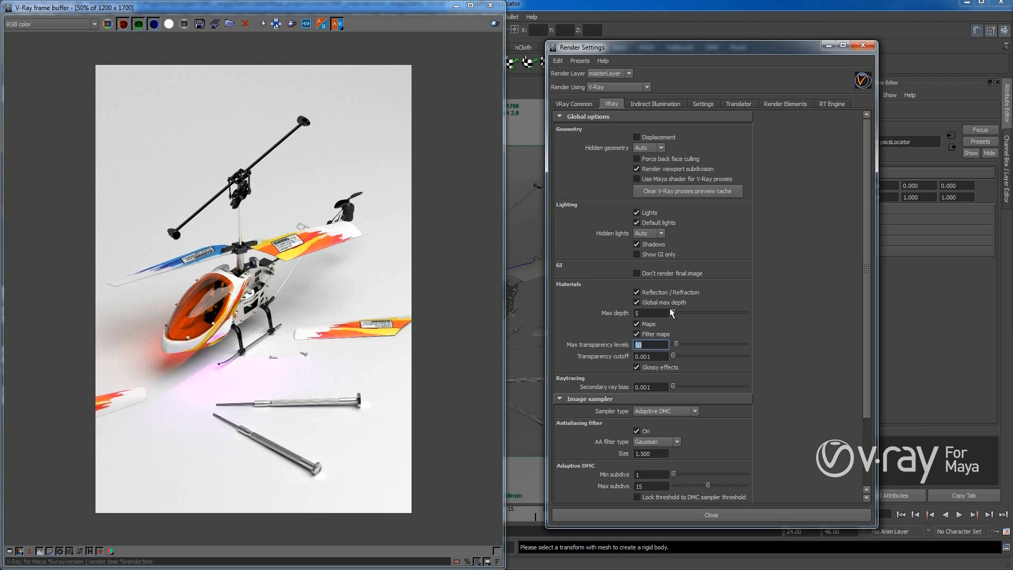
mouse_move(787, 332)
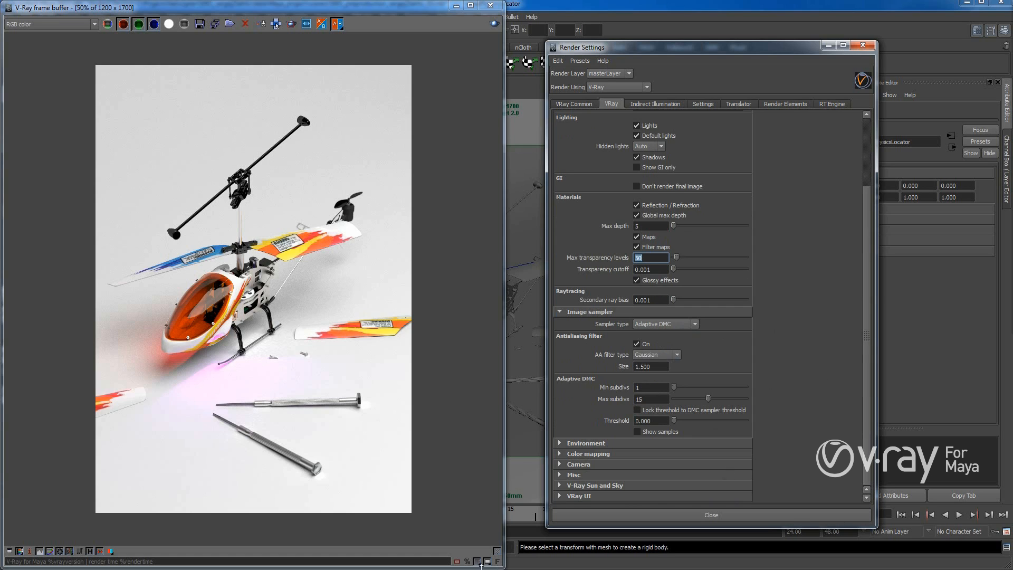
Expand the Camera section showing depth of field on, aperture 0.350, focus distance 93, and view the render at 100%
click(585, 442)
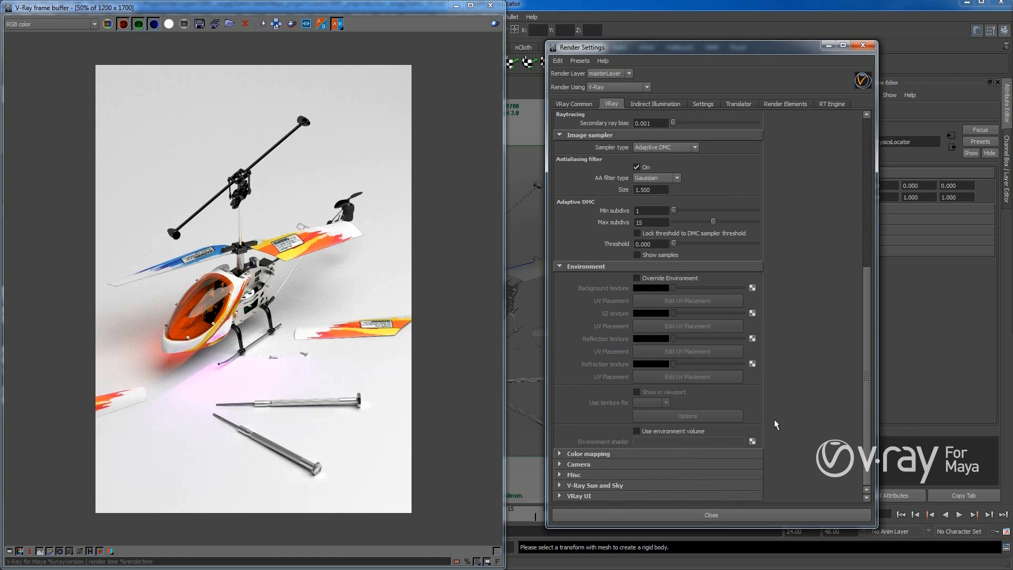
click(587, 453)
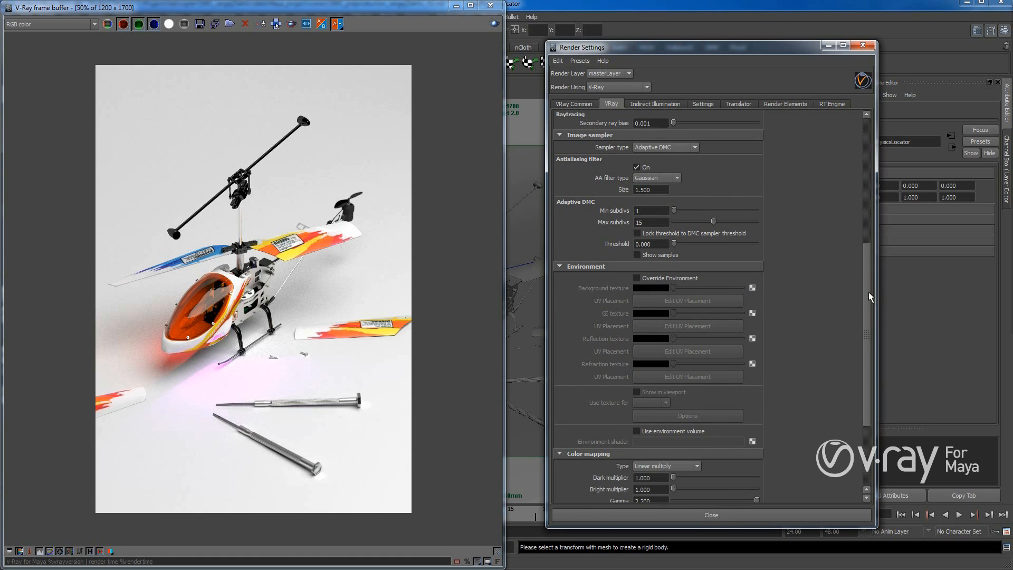
scroll(down, 3)
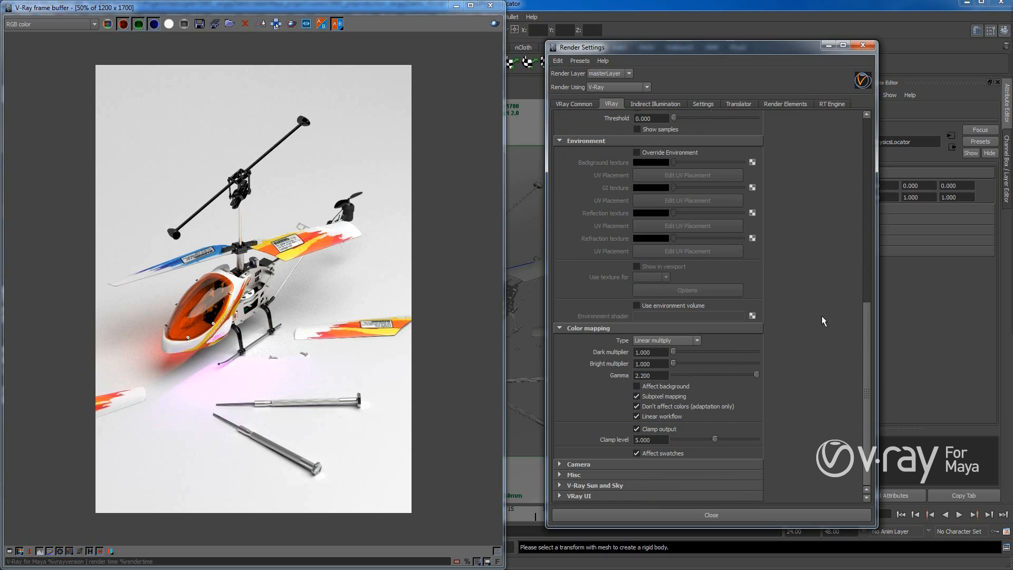
mouse_move(587, 464)
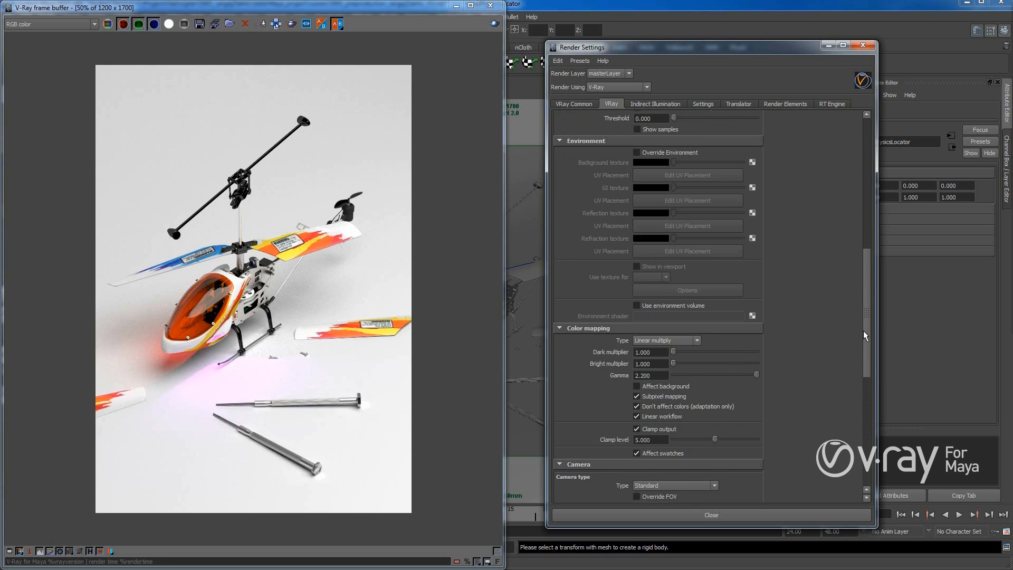
scroll(down, 3)
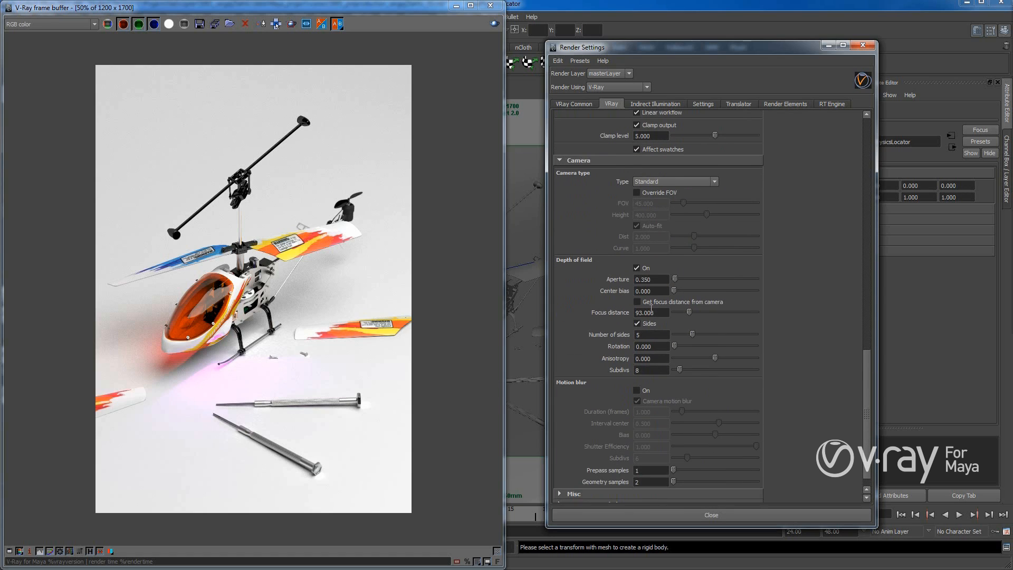
click(637, 267)
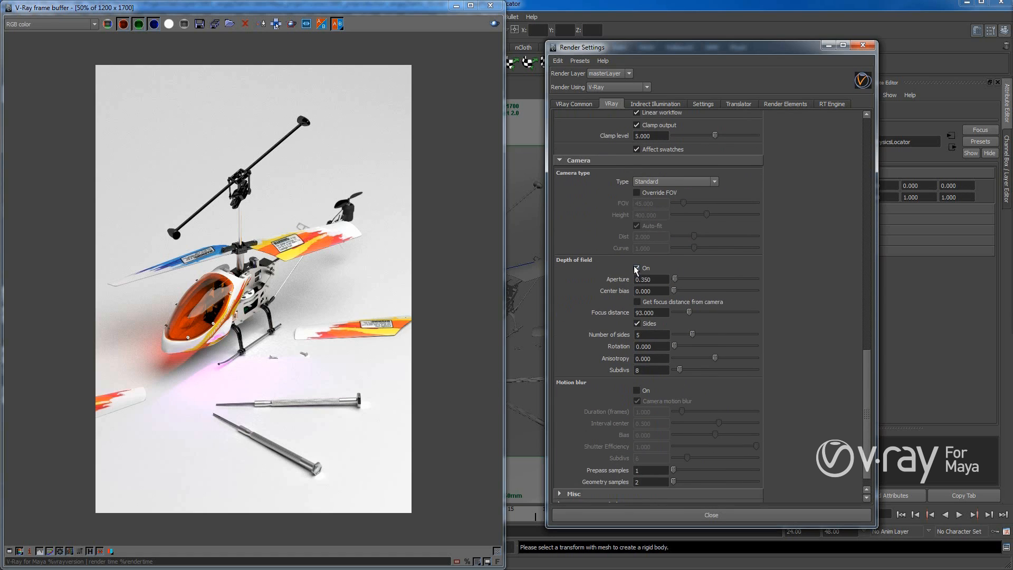
click(636, 267)
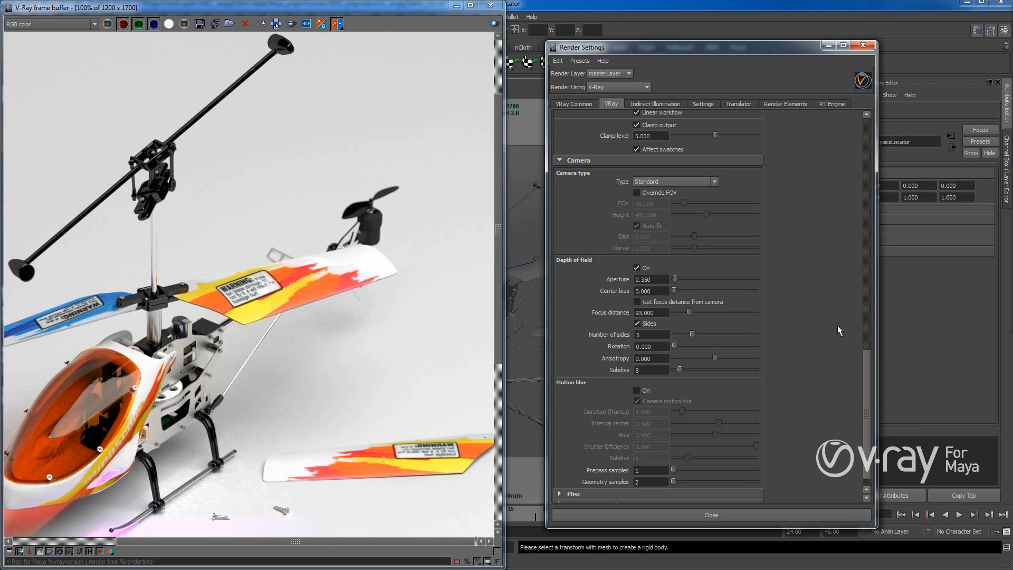
click(651, 292)
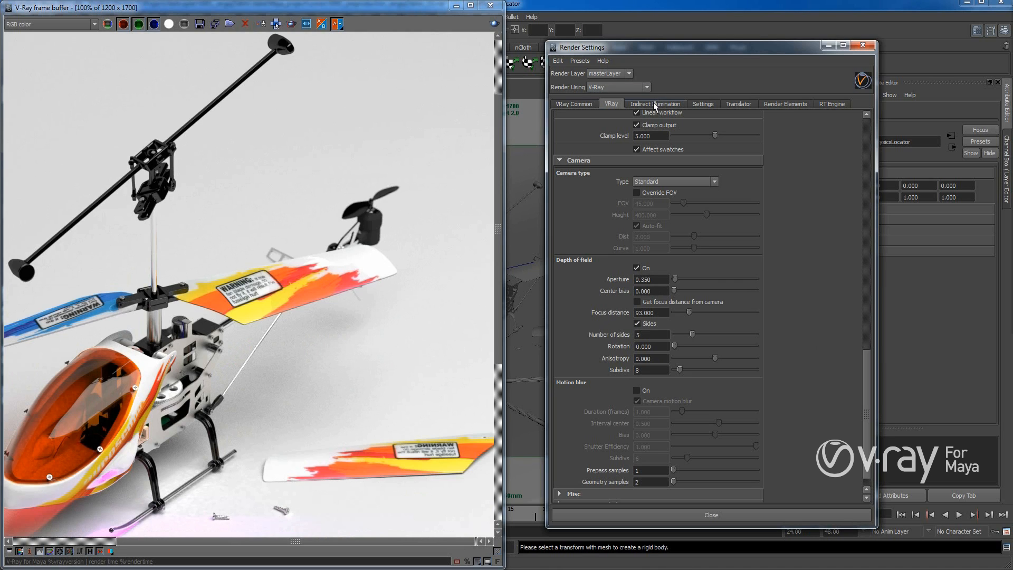
Review Indirect Illumination: GI, irradiance map from cache file, light cache mode and caustics on
click(654, 104)
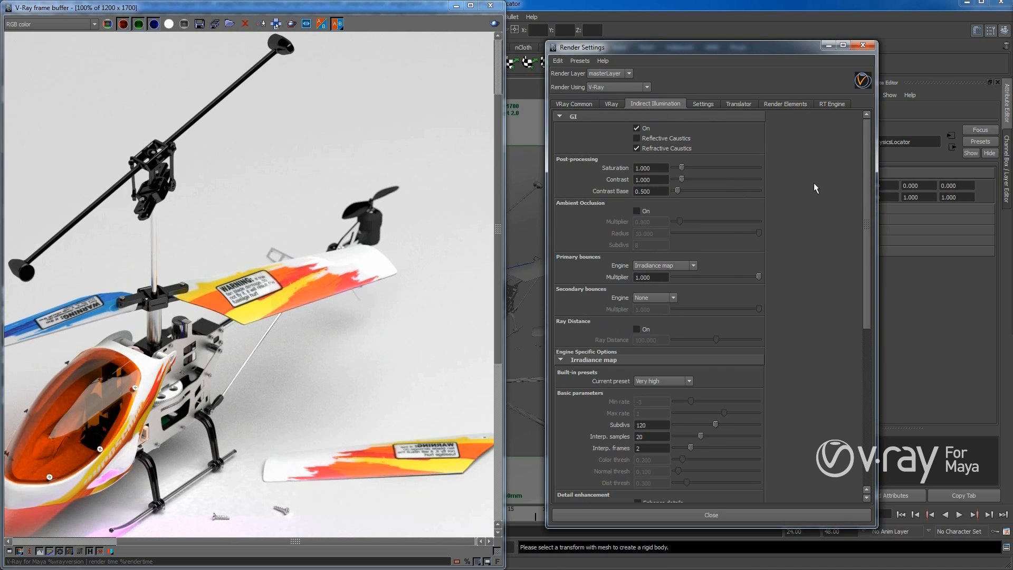
mouse_move(654, 136)
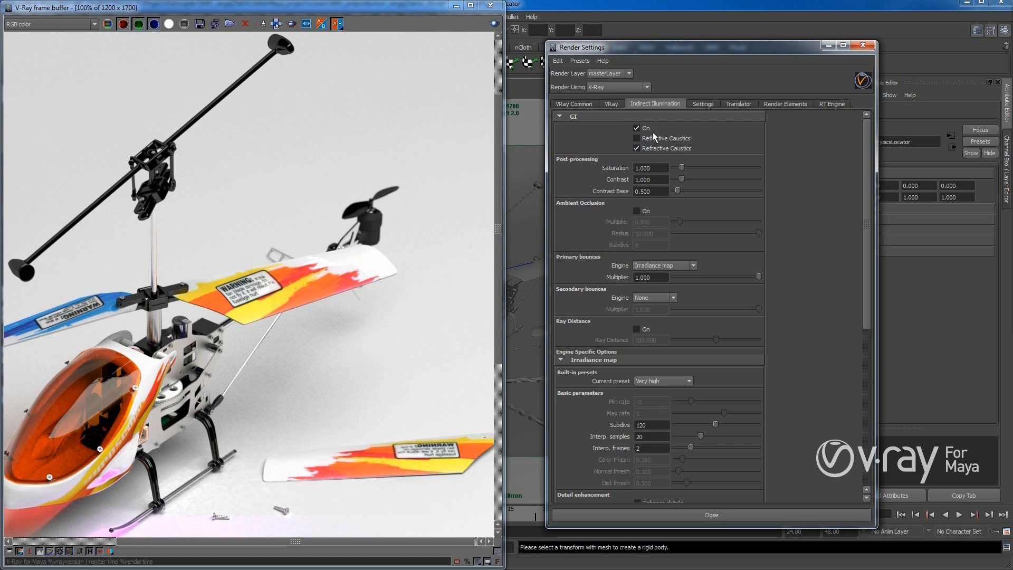
click(636, 147)
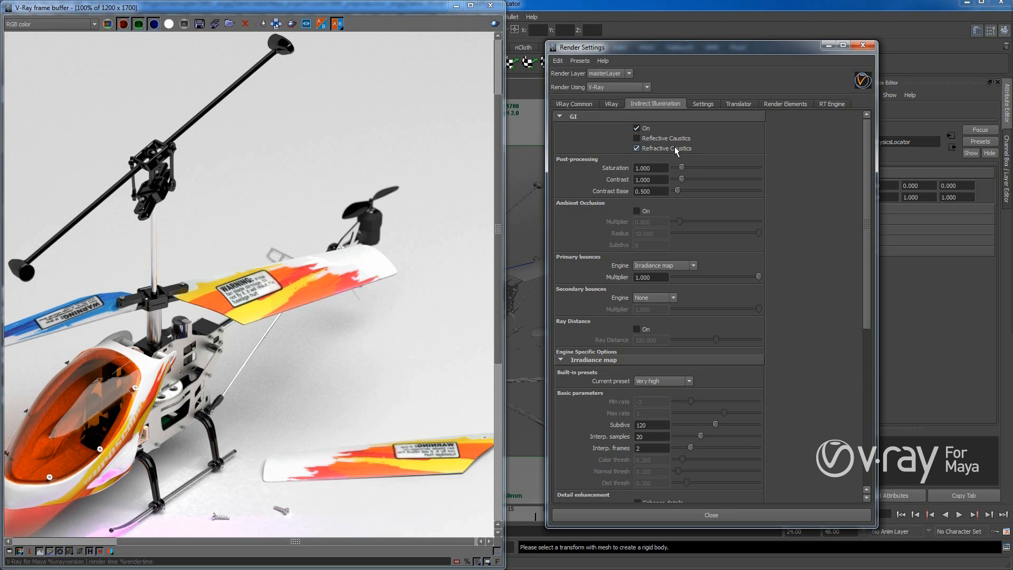
click(636, 148)
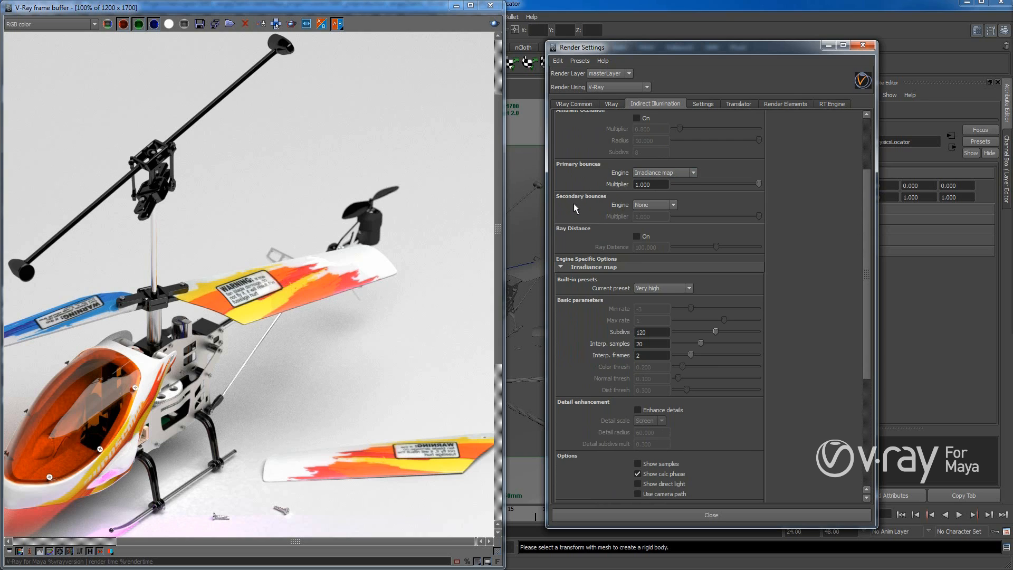
mouse_move(592, 203)
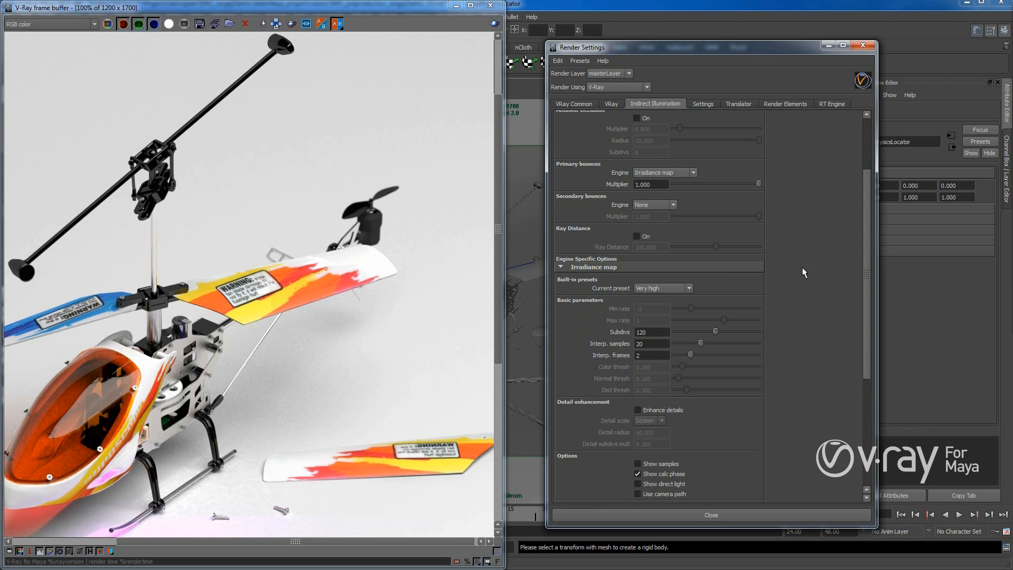
mouse_move(868, 330)
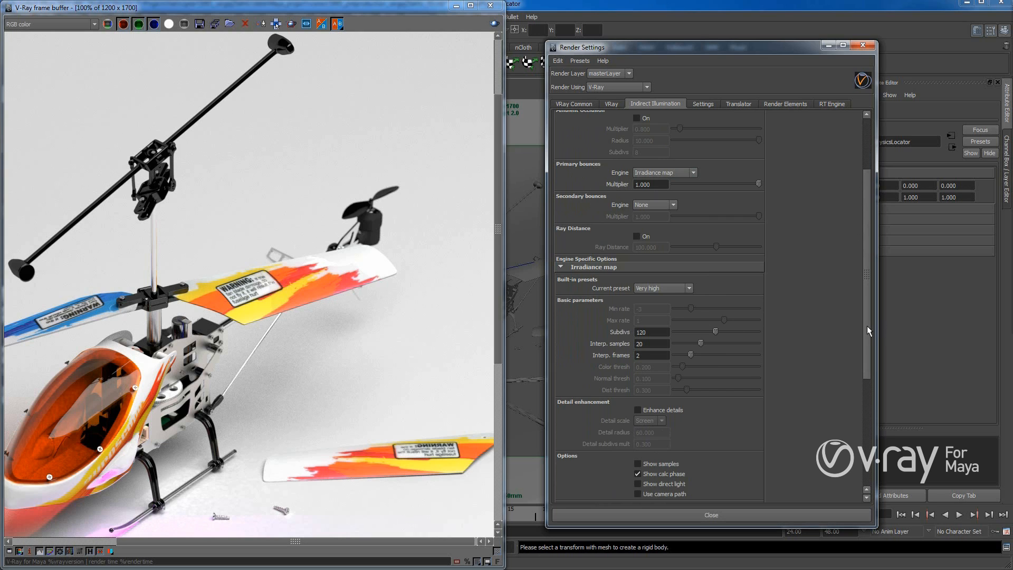
scroll(down, 3)
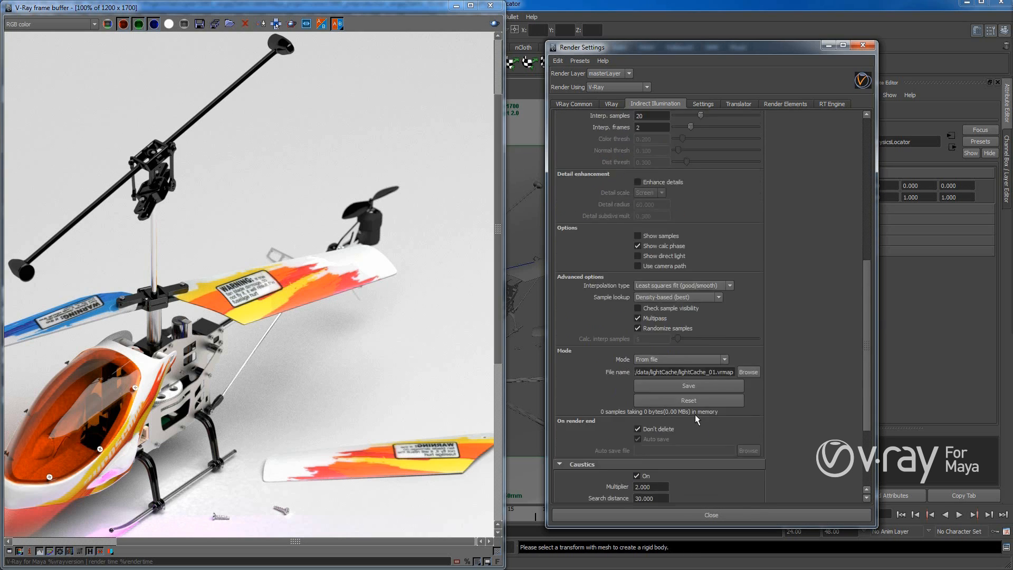
scroll(down, 3)
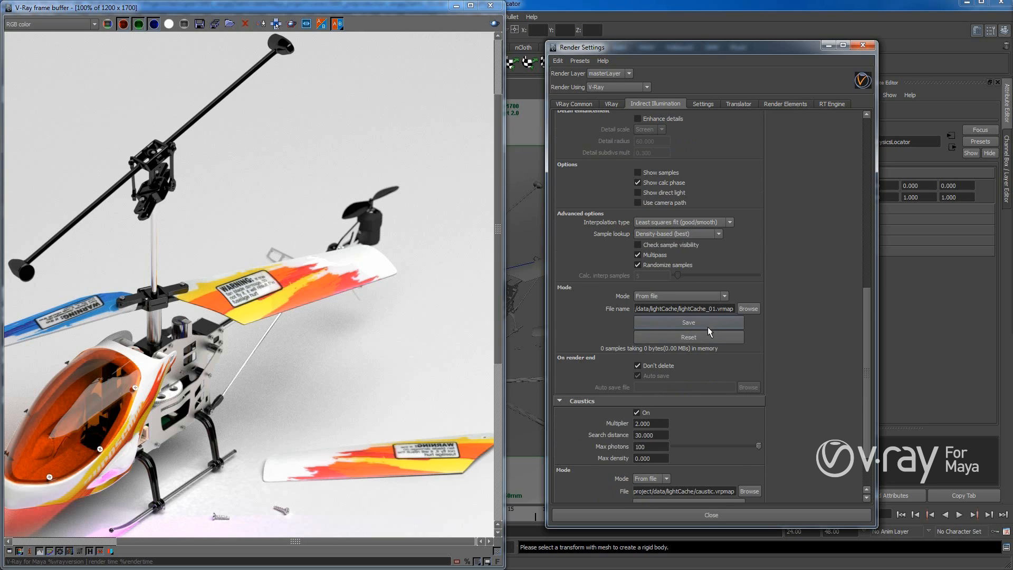
scroll(down, 3)
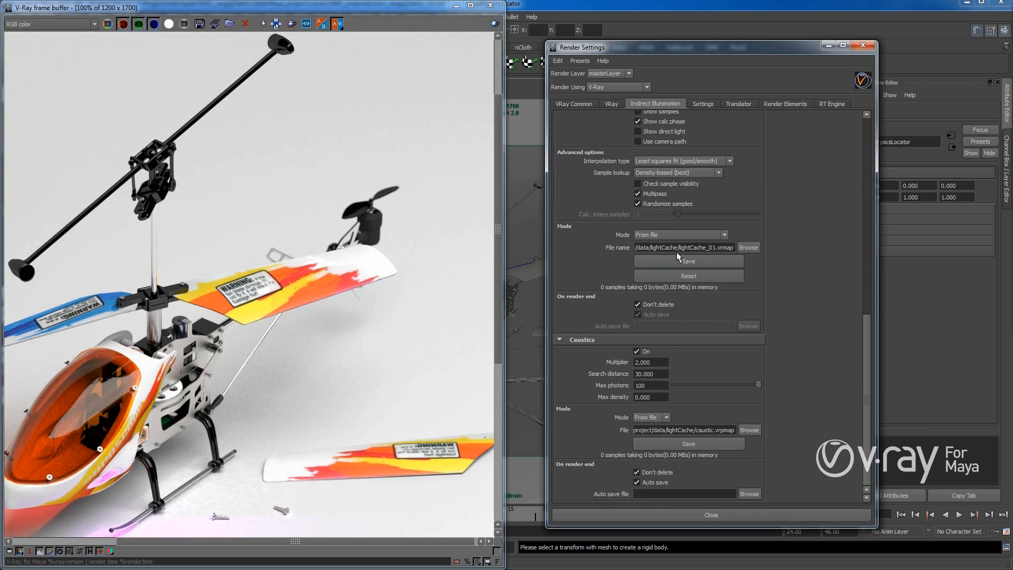
mouse_move(575, 381)
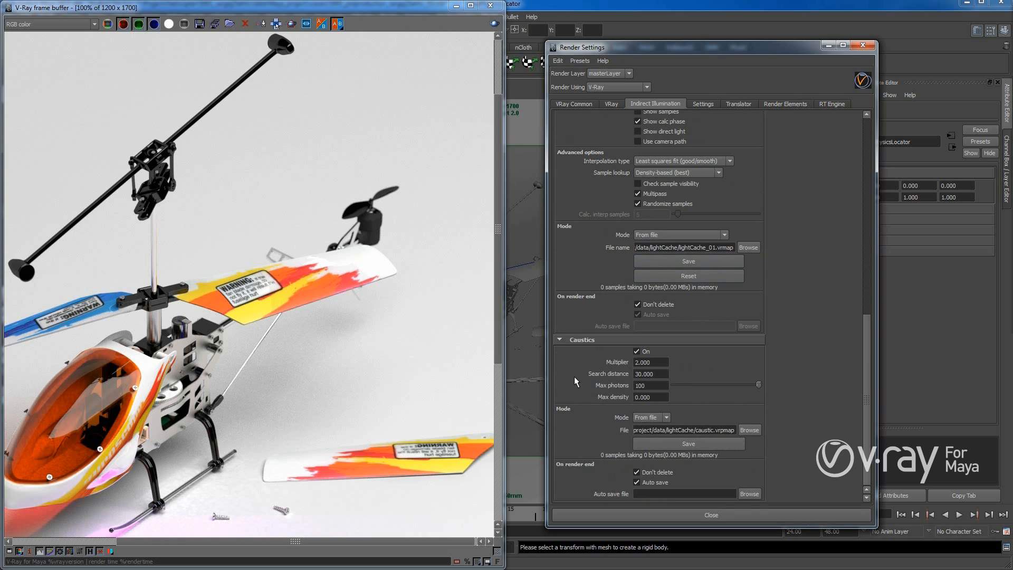
mouse_move(311, 501)
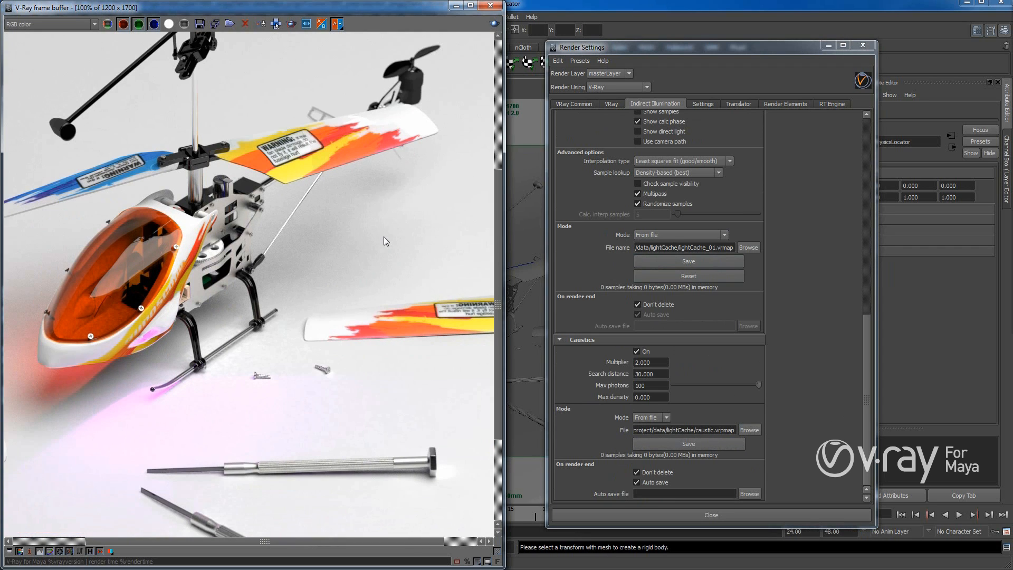
mouse_move(163, 443)
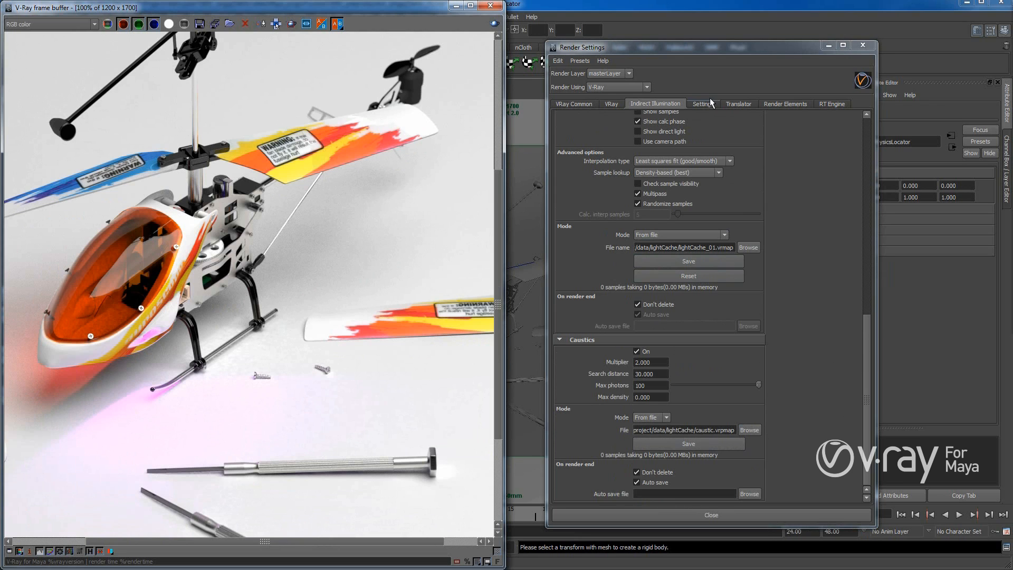
Review the Settings sampler and the Extra Tex and Normals render elements, then close Render Settings
click(703, 105)
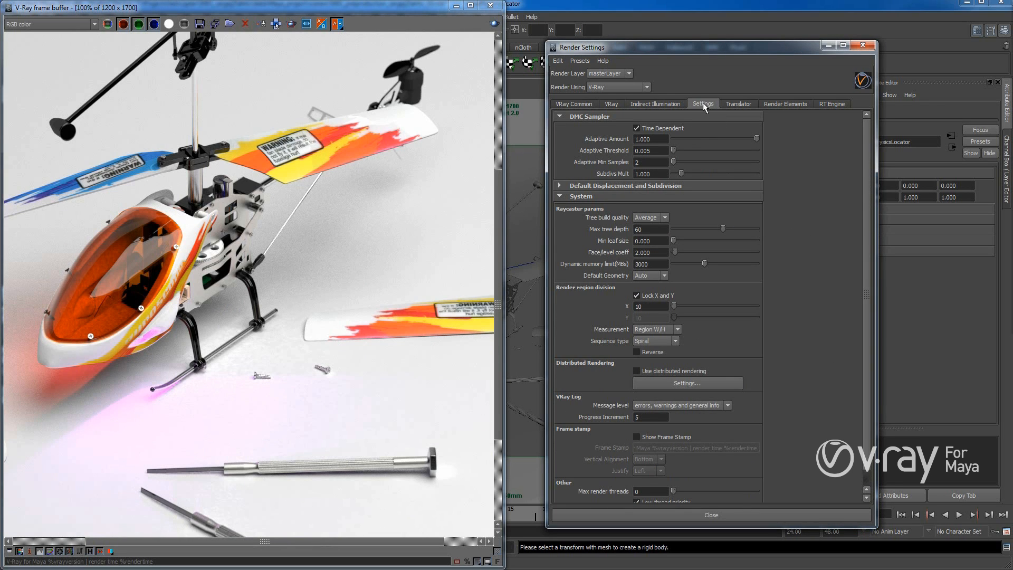
click(784, 104)
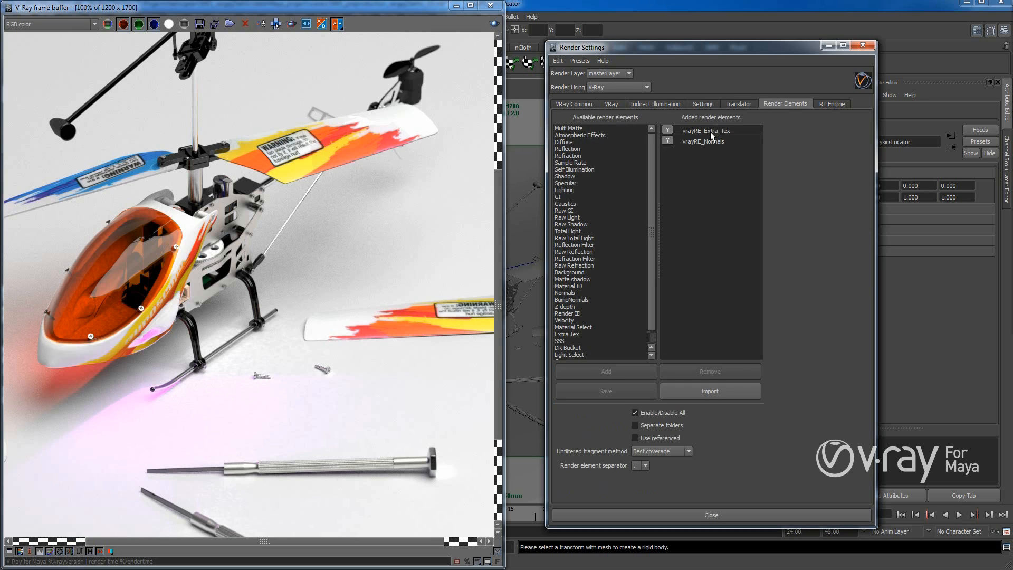
click(572, 105)
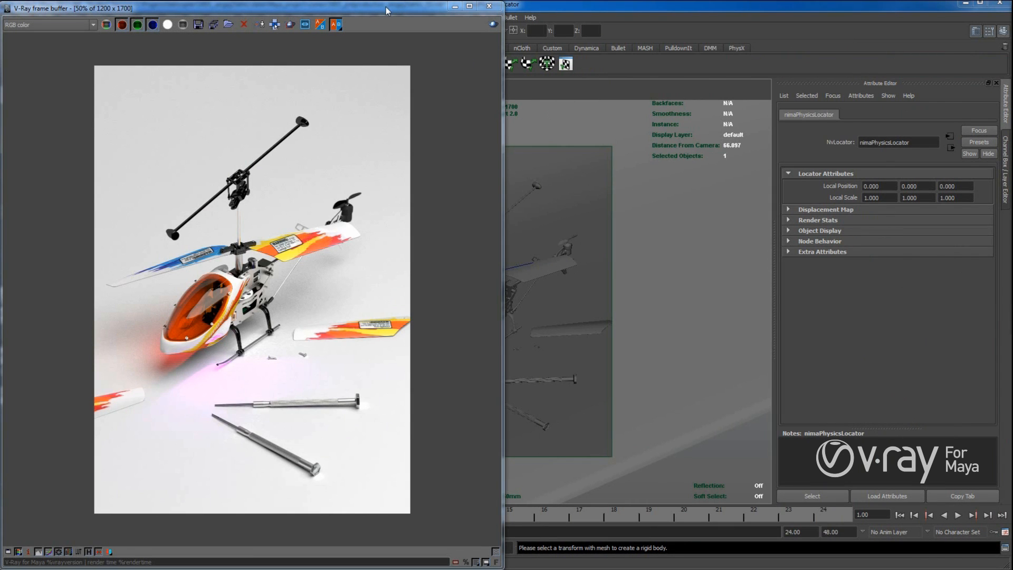
Move the frame buffer aside and bring up the Hypershade via Window > Rendering Editors
drag(258, 8, 567, 45)
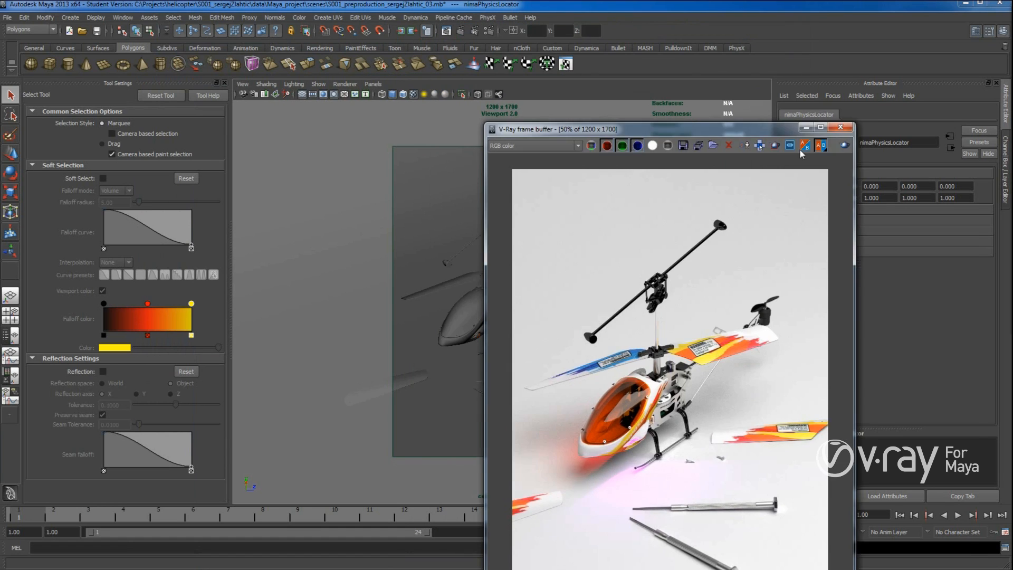
drag(556, 129, 691, 141)
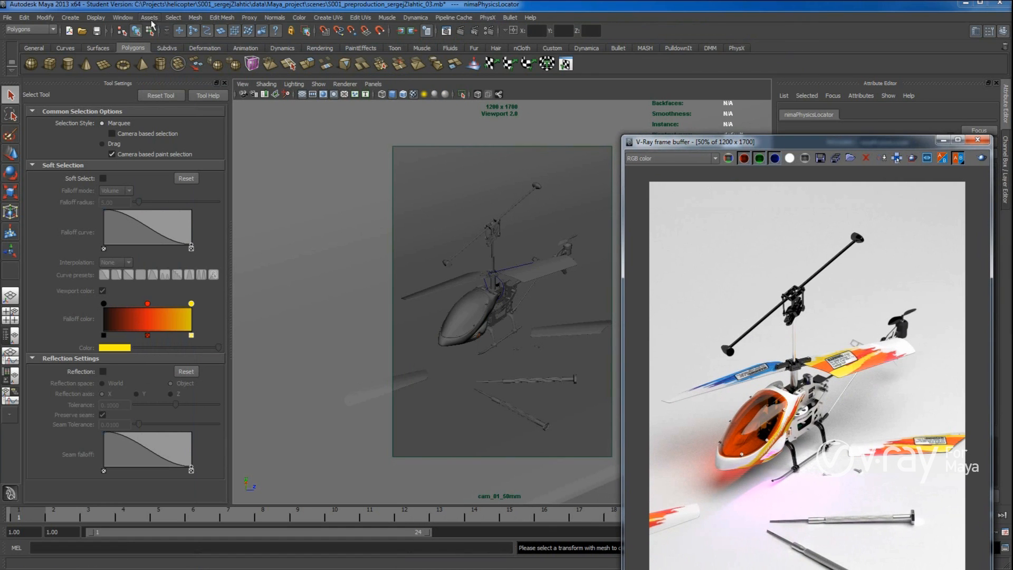
click(123, 18)
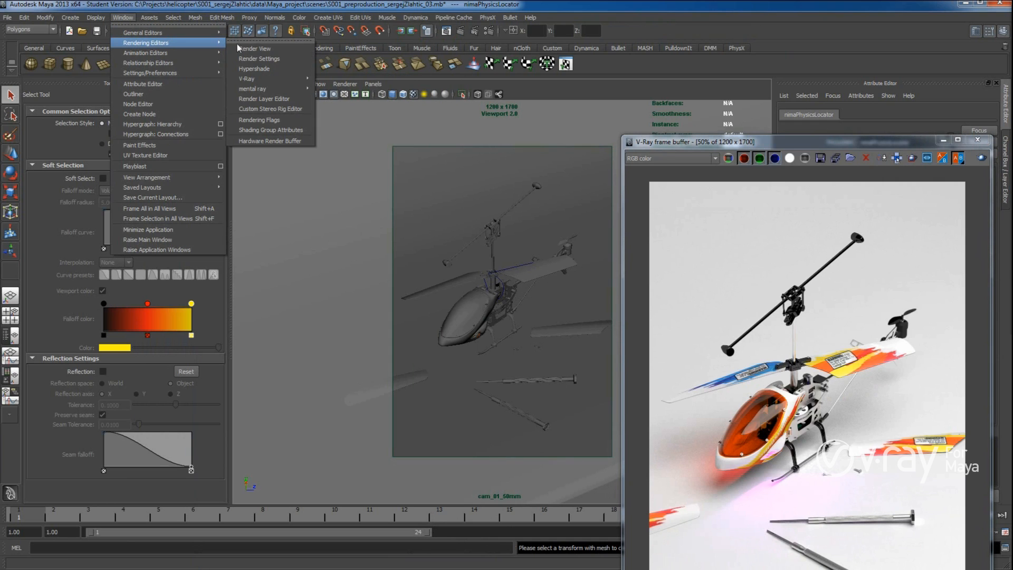
click(444, 117)
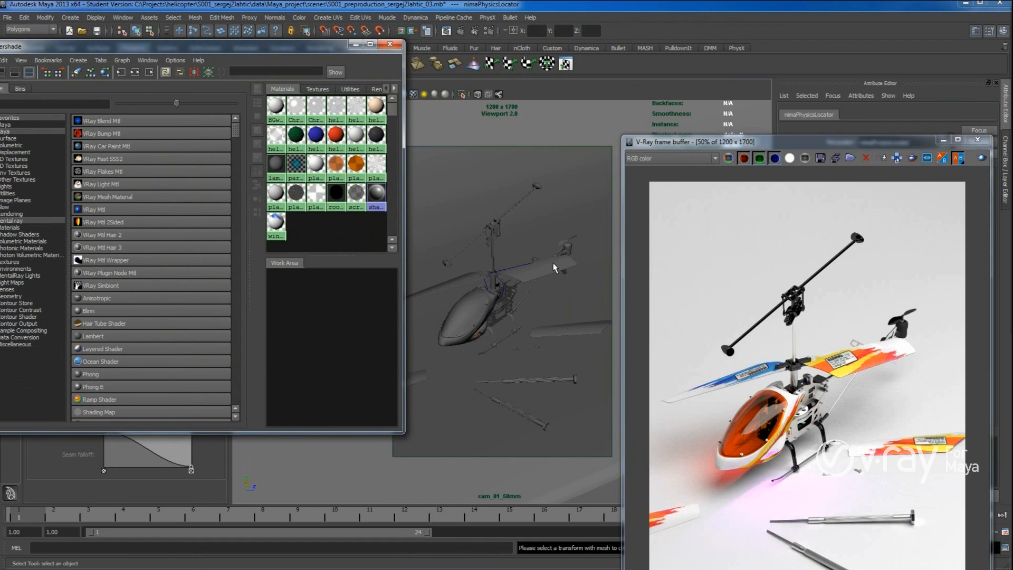
Select the wingsColor material and show its file node pointing to wings_texture.tga
click(552, 268)
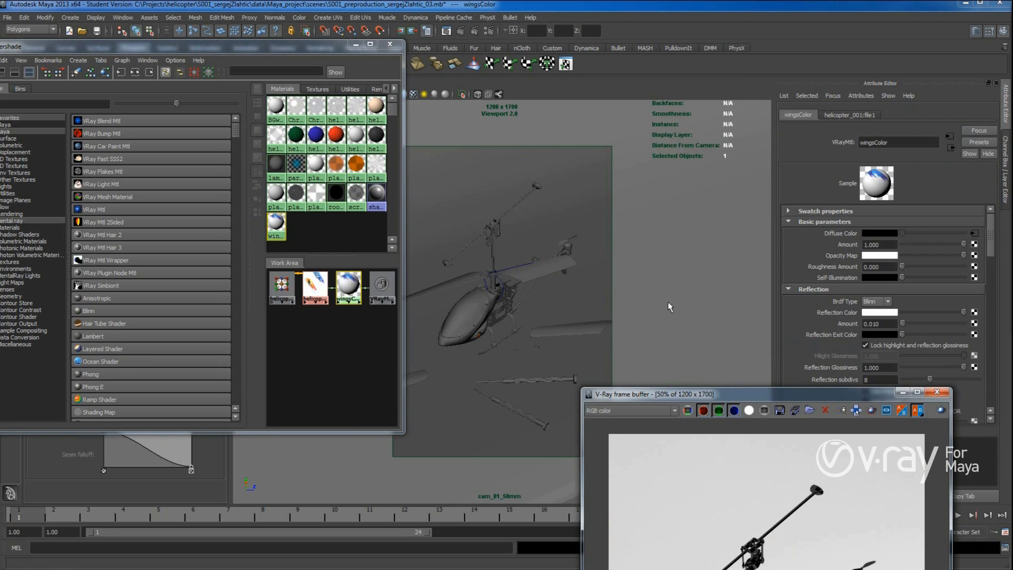
click(314, 286)
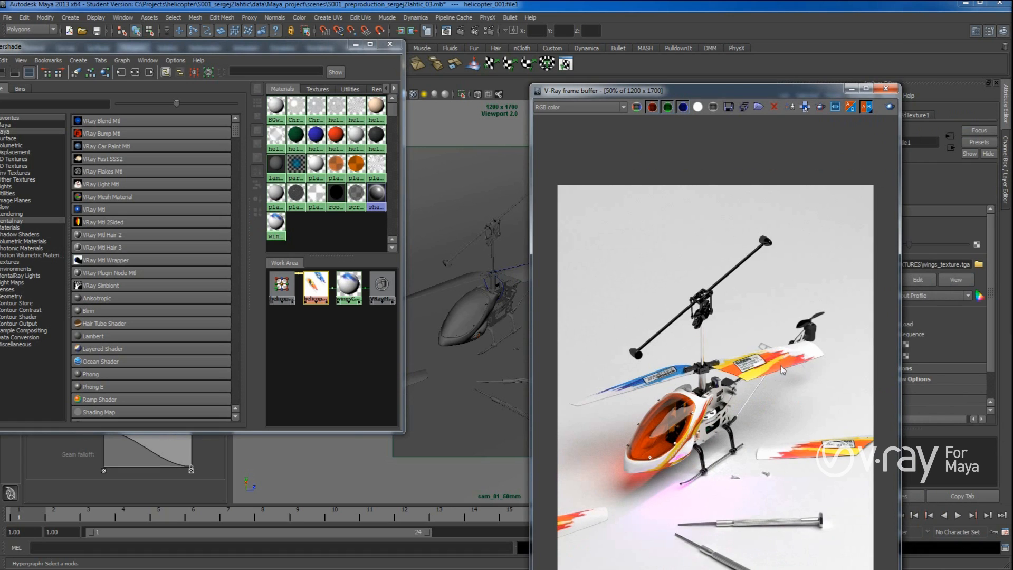
mouse_move(833, 471)
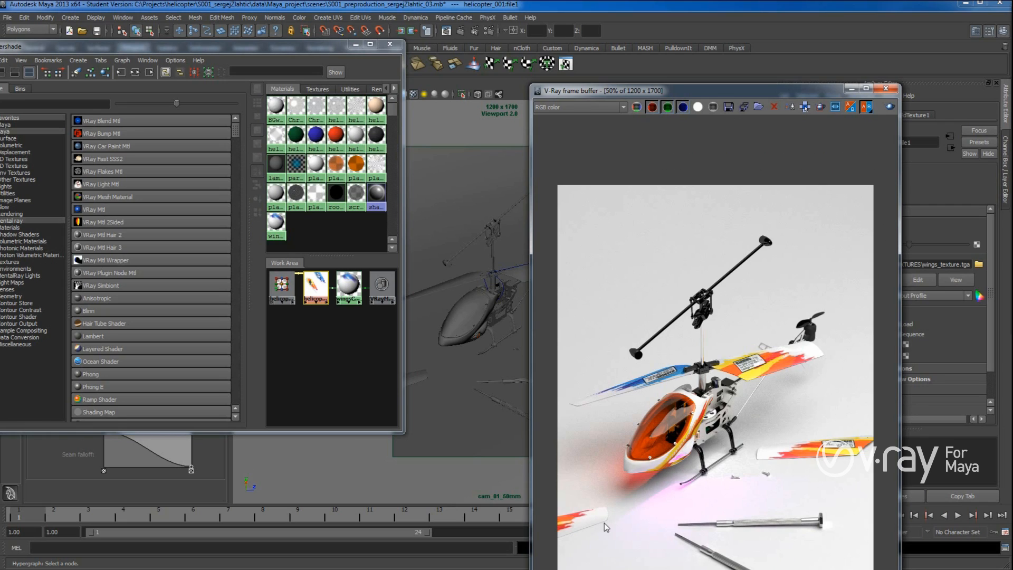
mouse_move(552, 526)
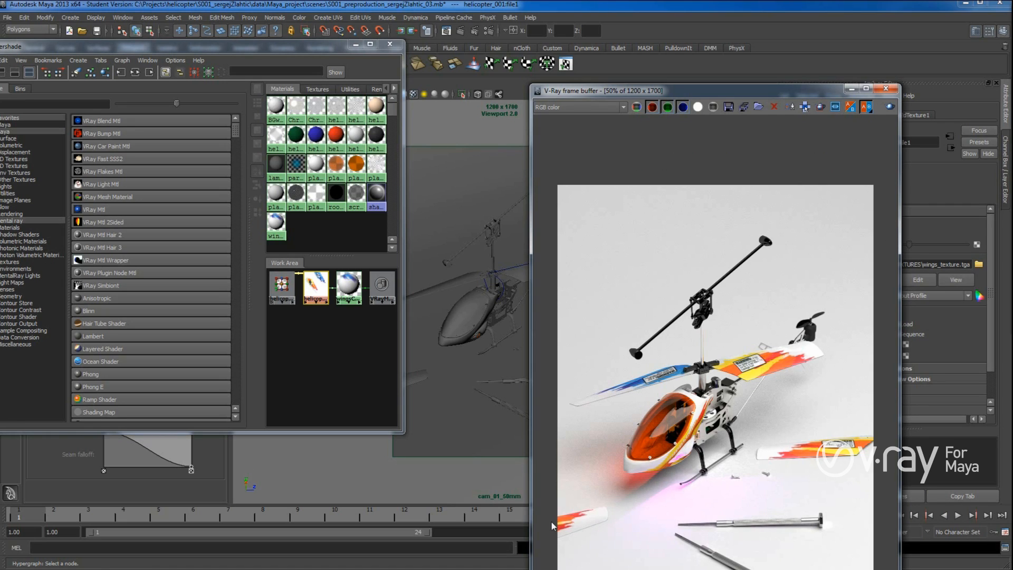
mouse_move(674, 211)
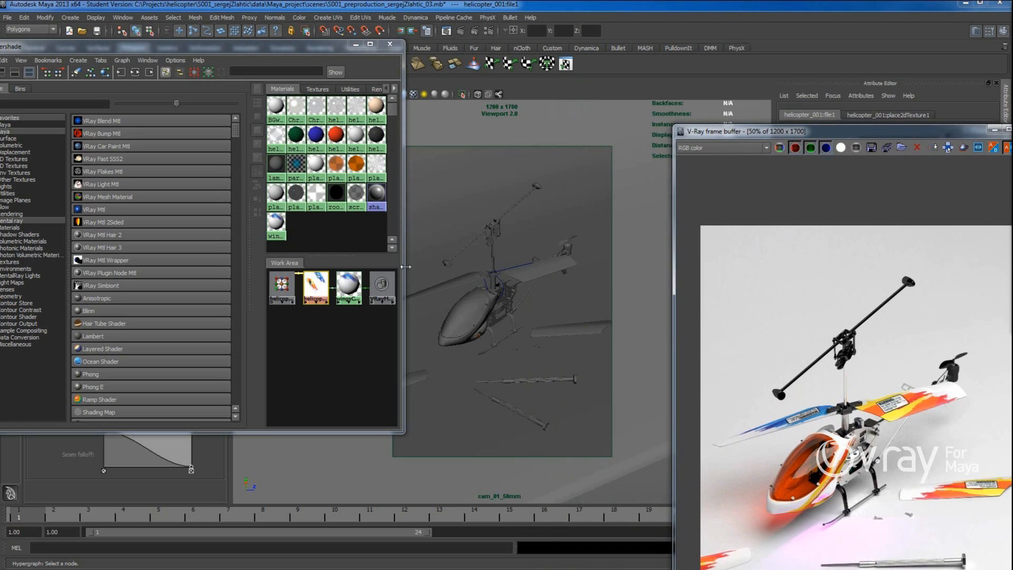
Zoom the V-Ray frame buffer out from 100% to 50% to view the full helicopter render
click(493, 234)
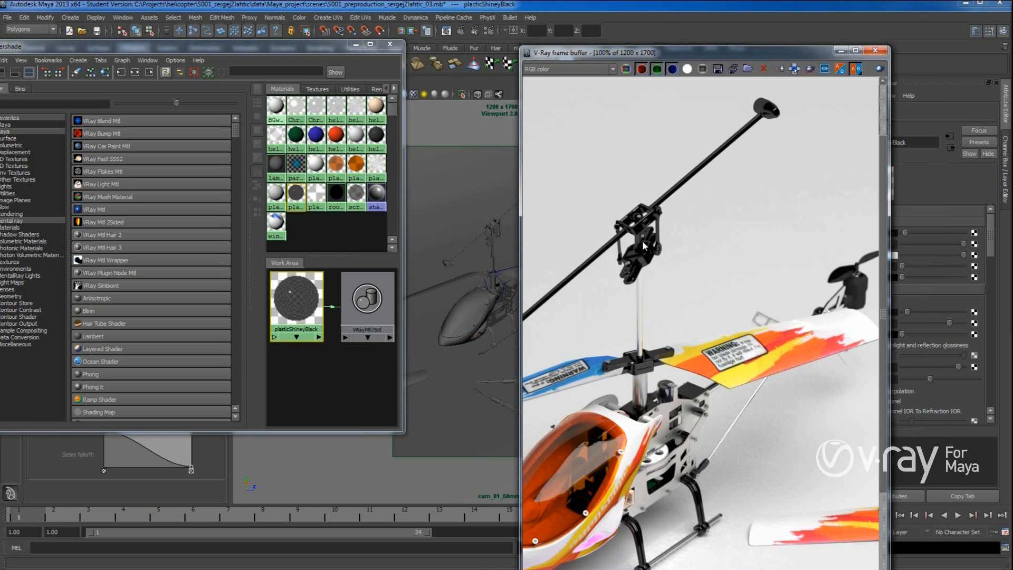
mouse_move(674, 287)
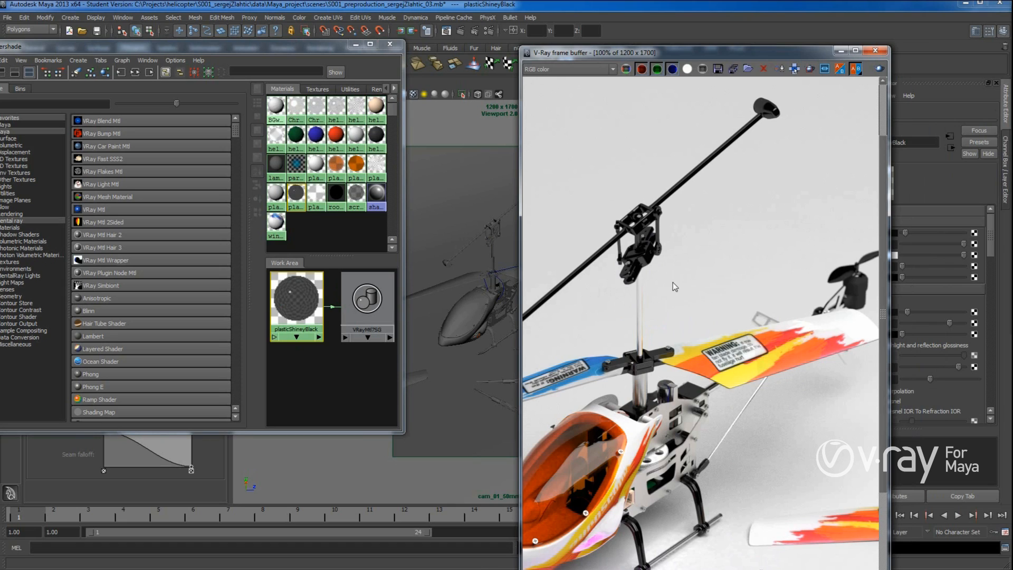
mouse_move(595, 273)
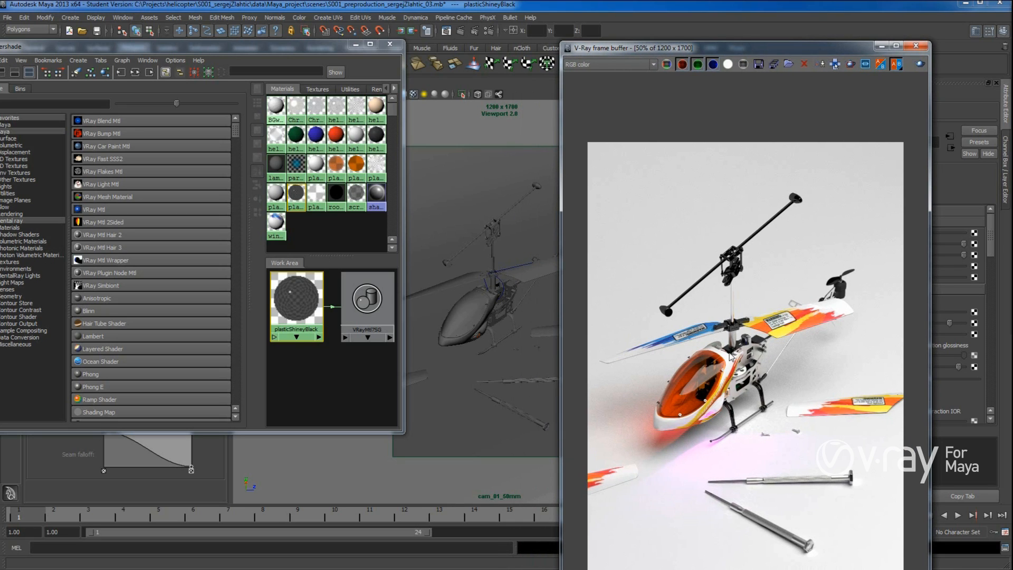
mouse_move(863, 278)
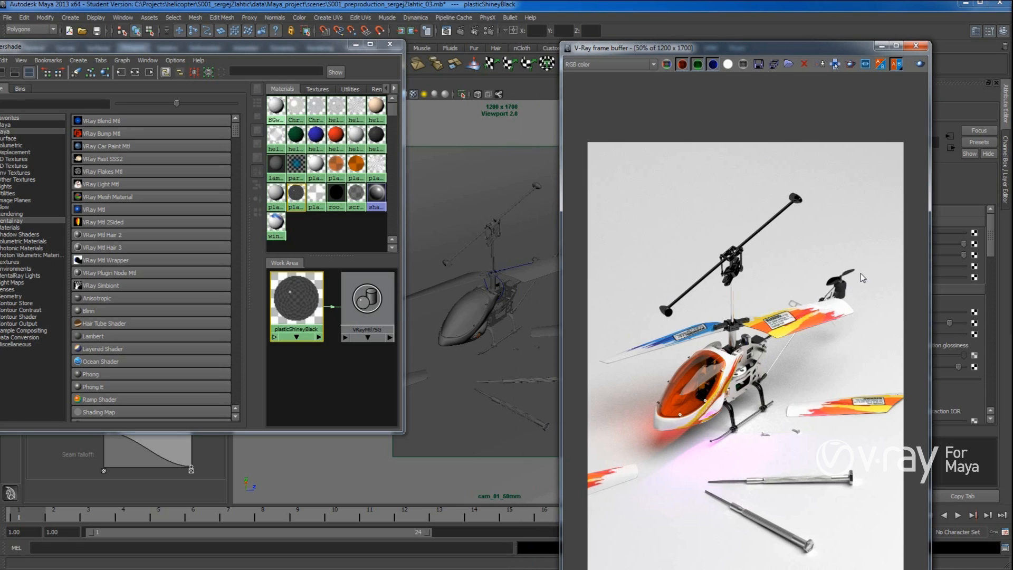
mouse_move(603, 451)
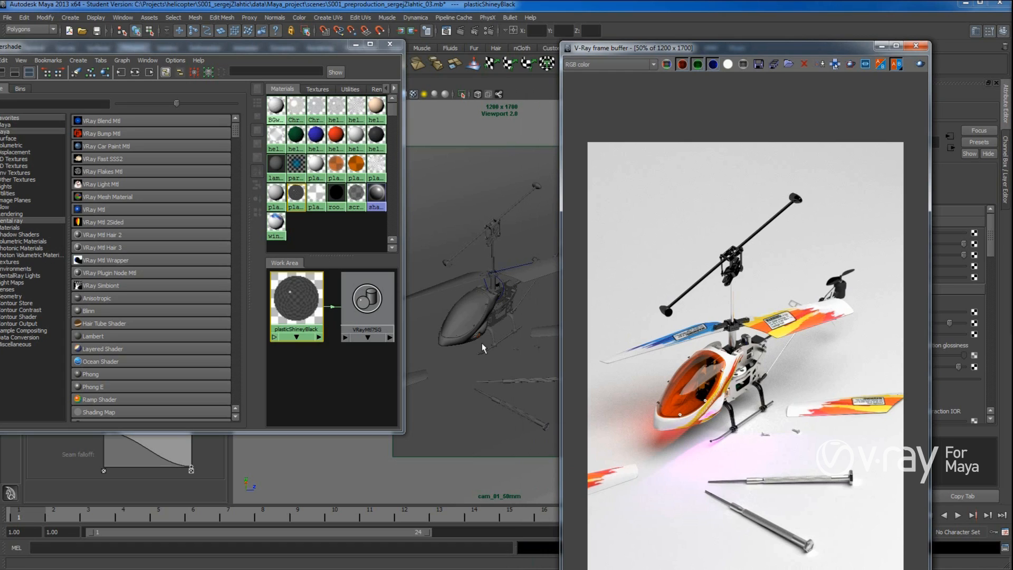
Select the screwdriver and review ChromeSmallParts reflection: amount 0.761, glossiness 0.735, max depth 5
click(502, 380)
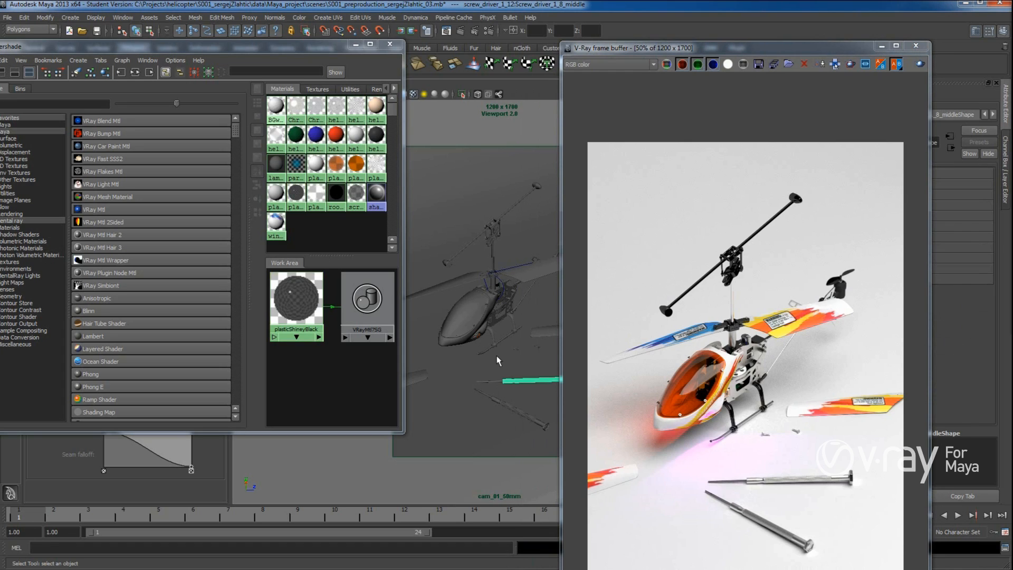
mouse_move(500, 333)
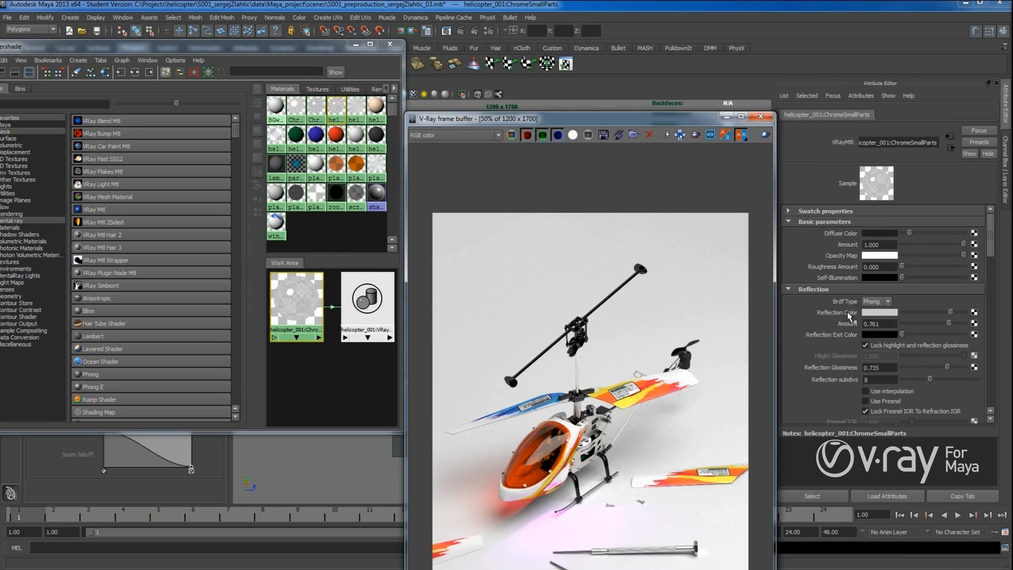
mouse_move(951, 318)
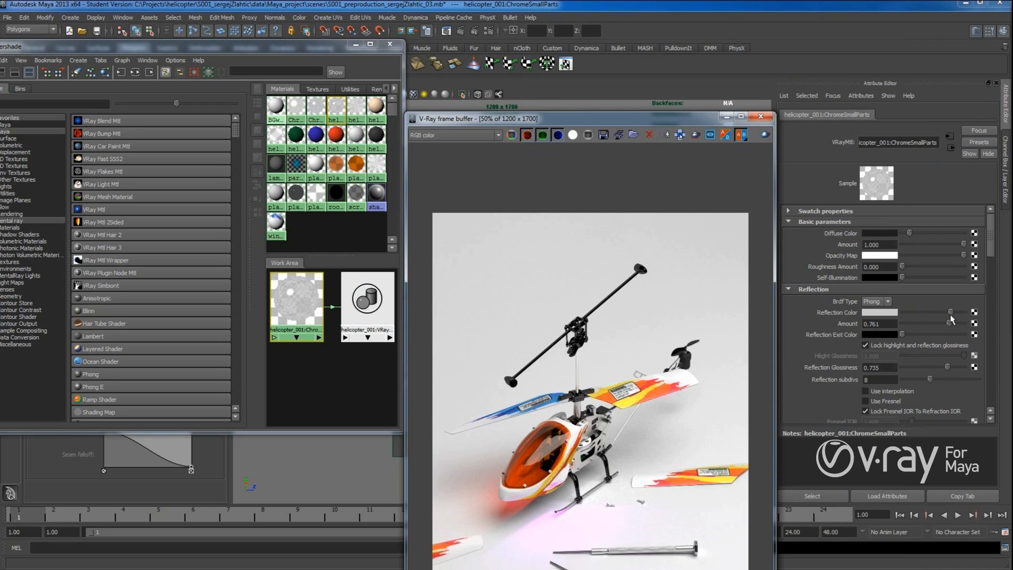
mouse_move(950, 355)
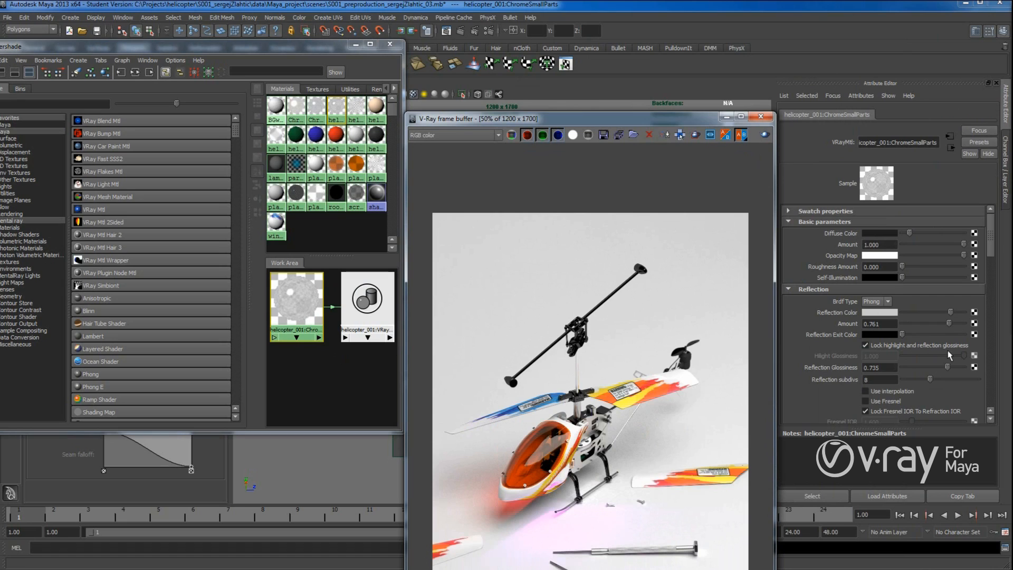
scroll(down, 3)
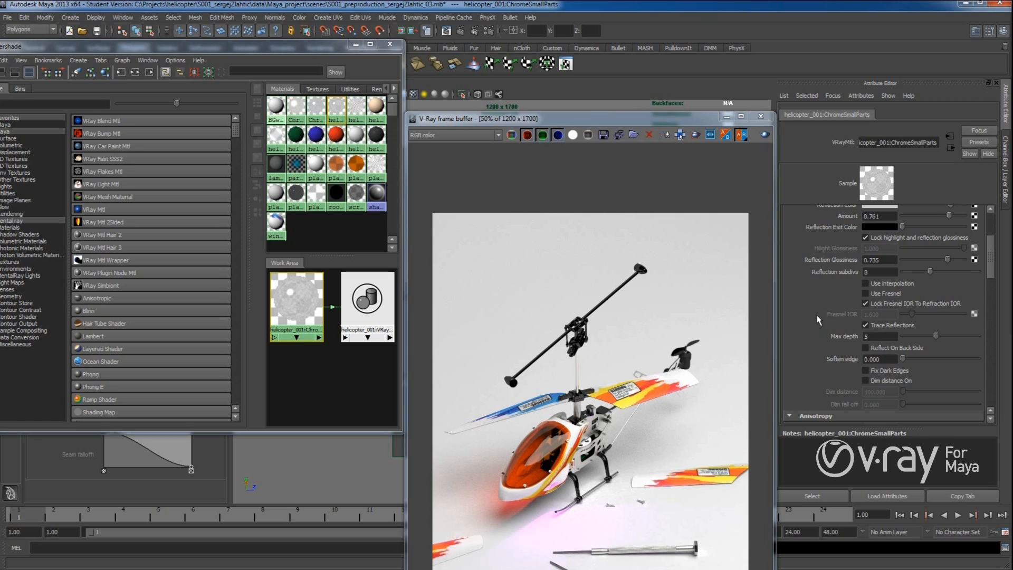
mouse_move(979, 279)
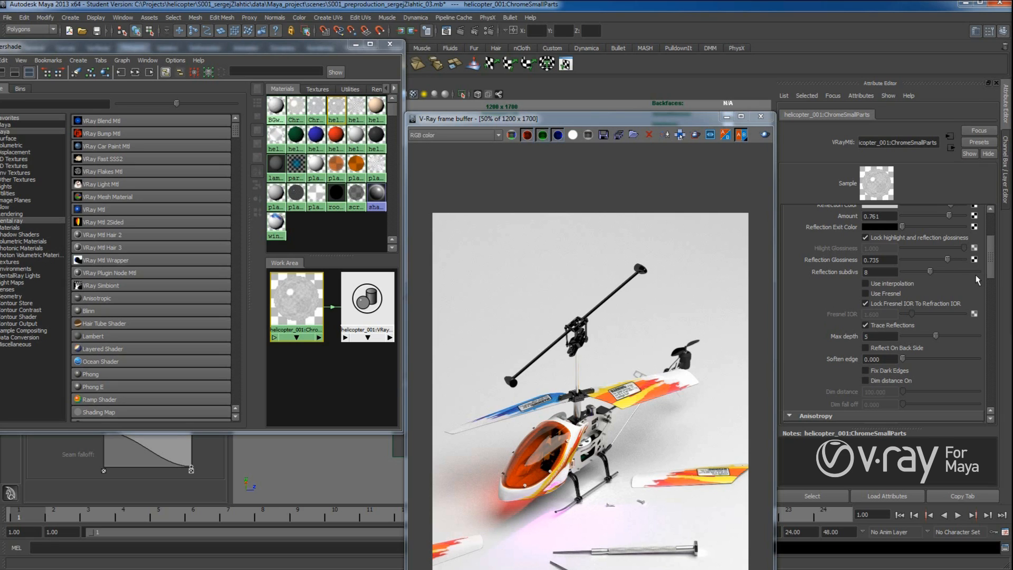
mouse_move(666, 188)
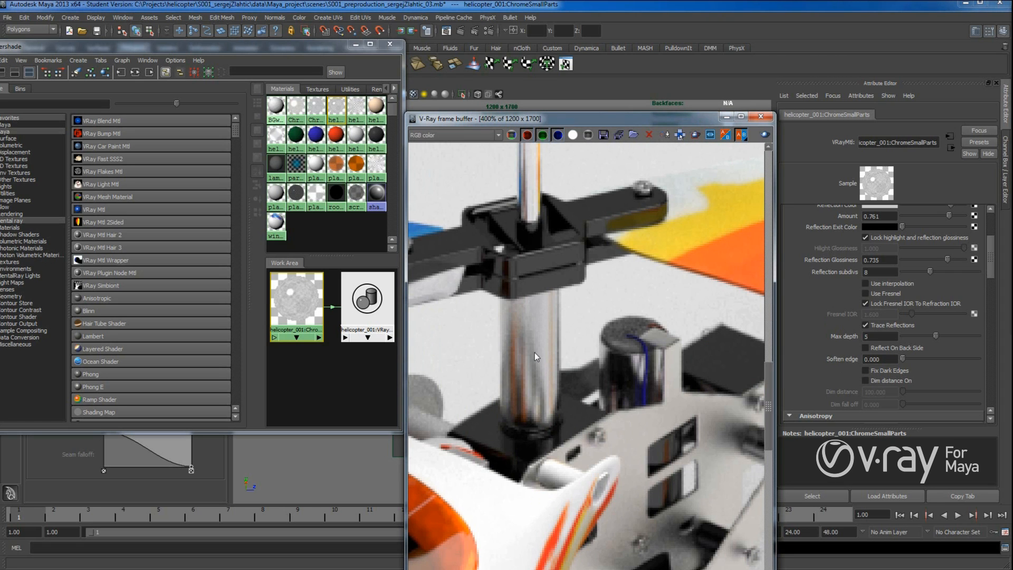
mouse_move(543, 407)
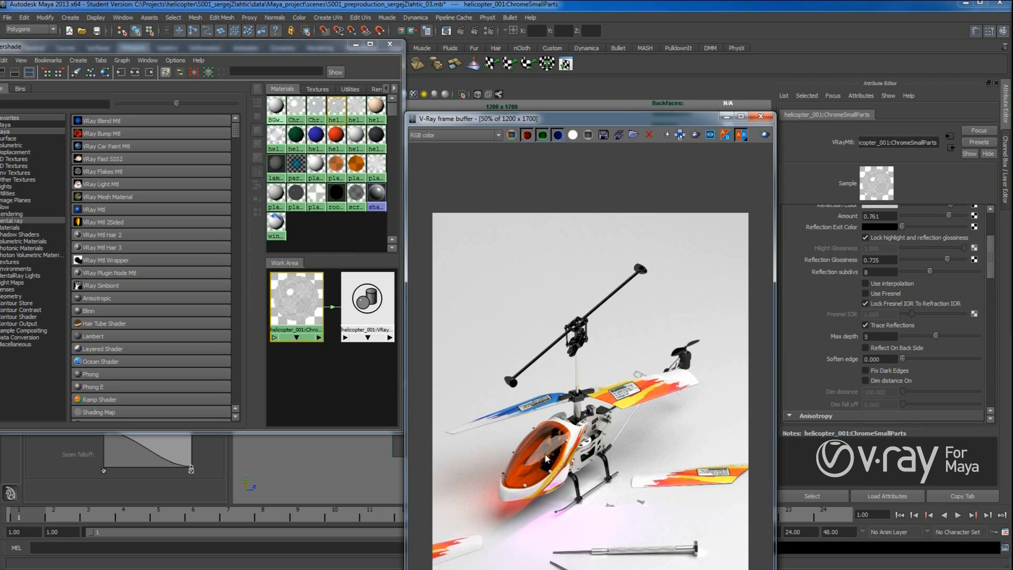
mouse_move(605, 89)
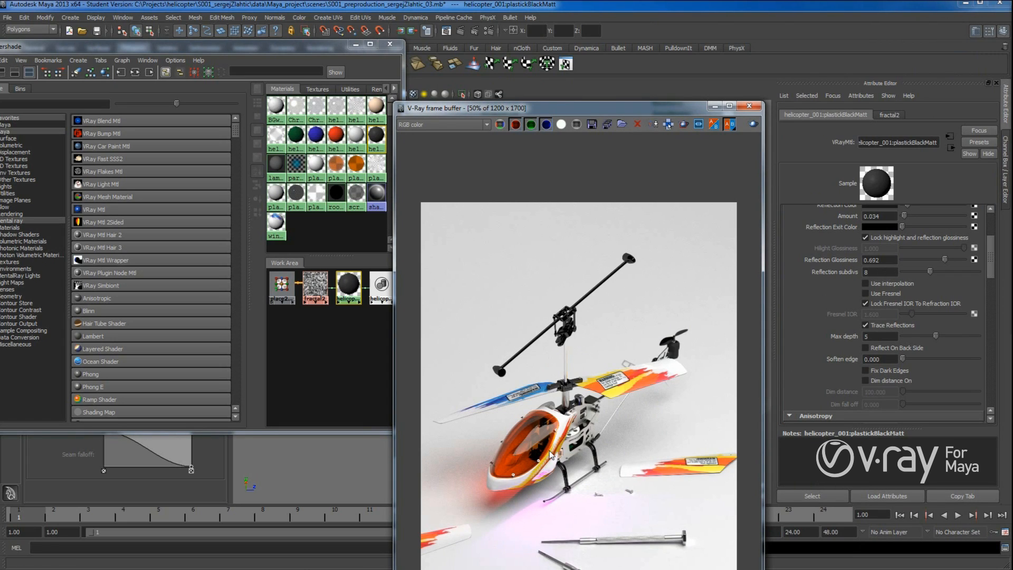
Select the glass canopy body and graph its material network in Hypershade
drag(569, 108, 752, 72)
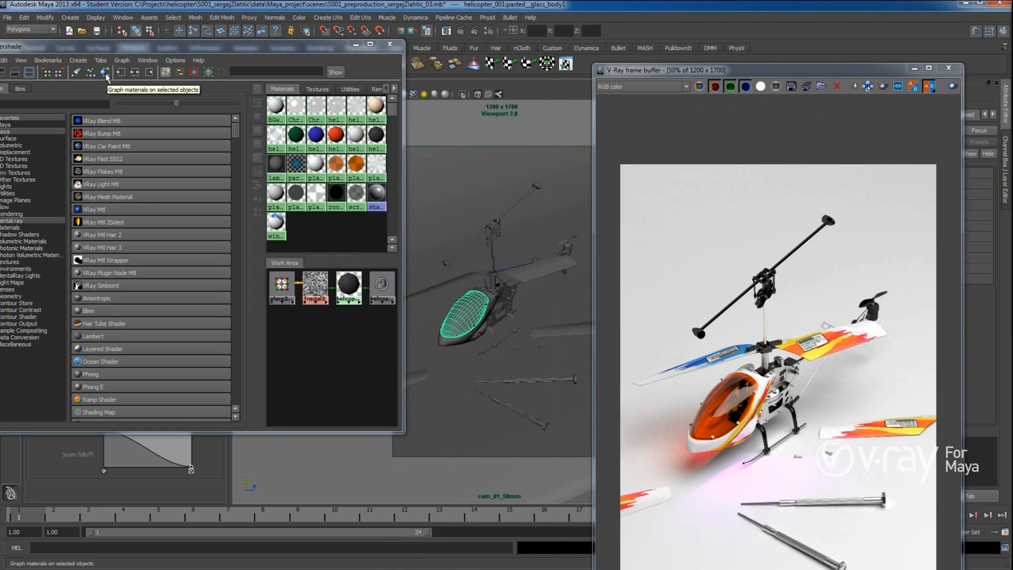
click(104, 71)
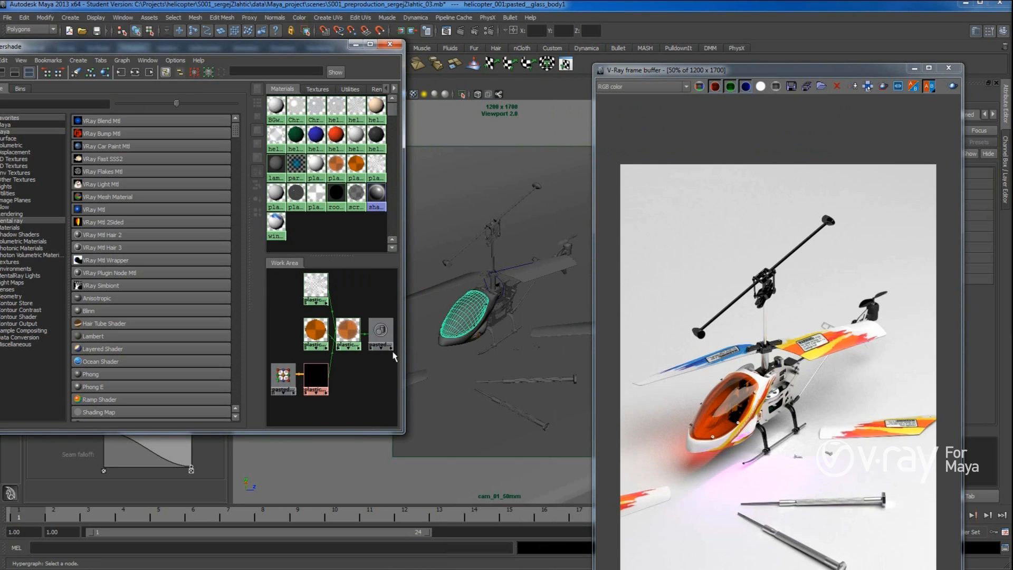
Review the plasticGlassOrange blend, its plasticGlassOrange_01 refractive base and the plasticGlassOrange_glass coat
click(347, 331)
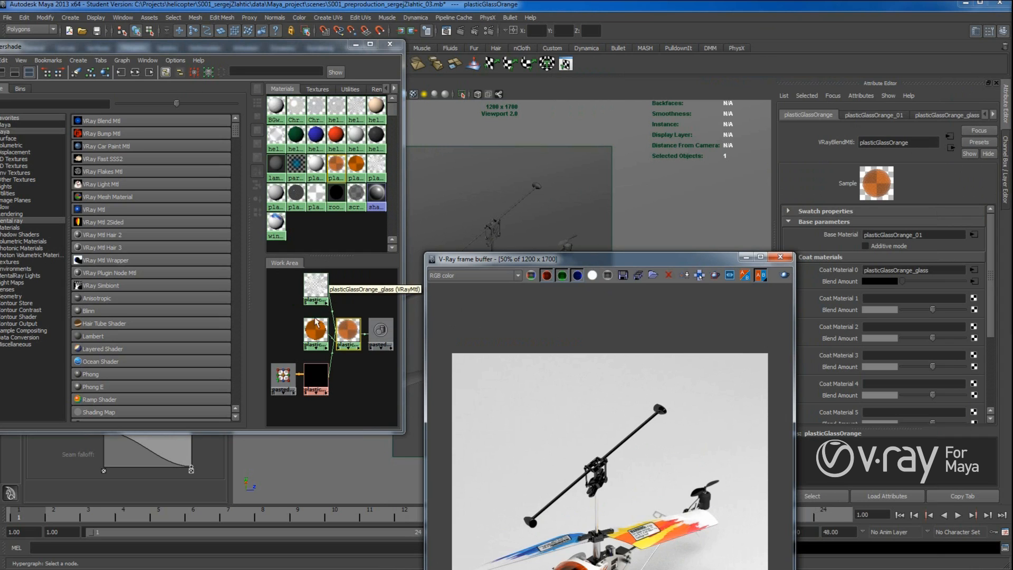
click(294, 331)
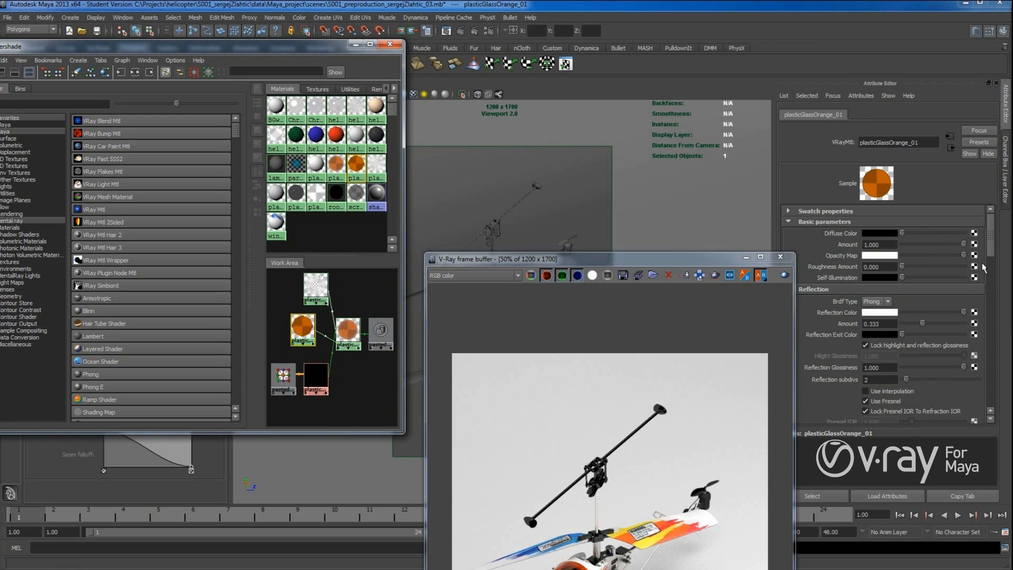
scroll(down, 3)
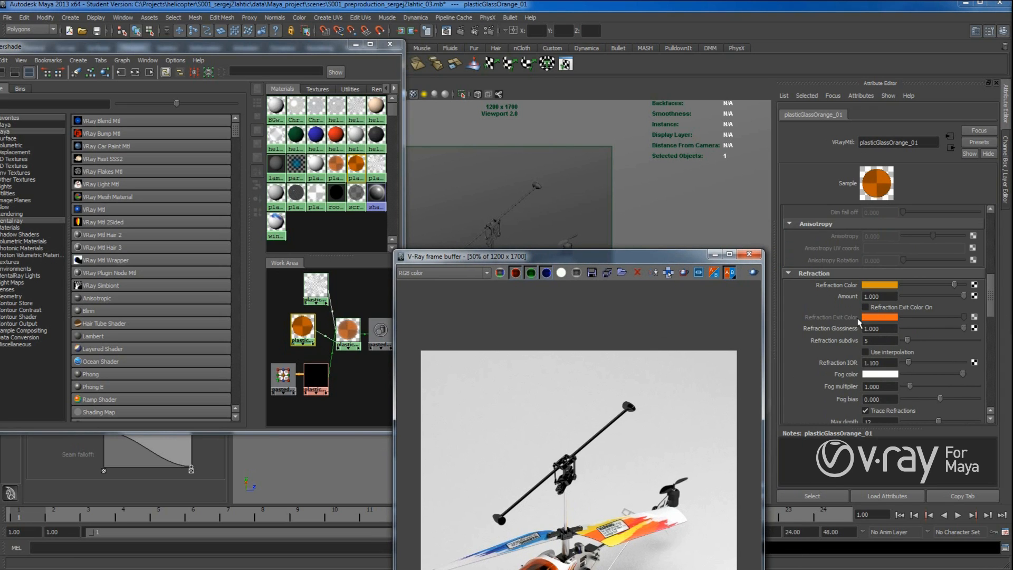
mouse_move(997, 307)
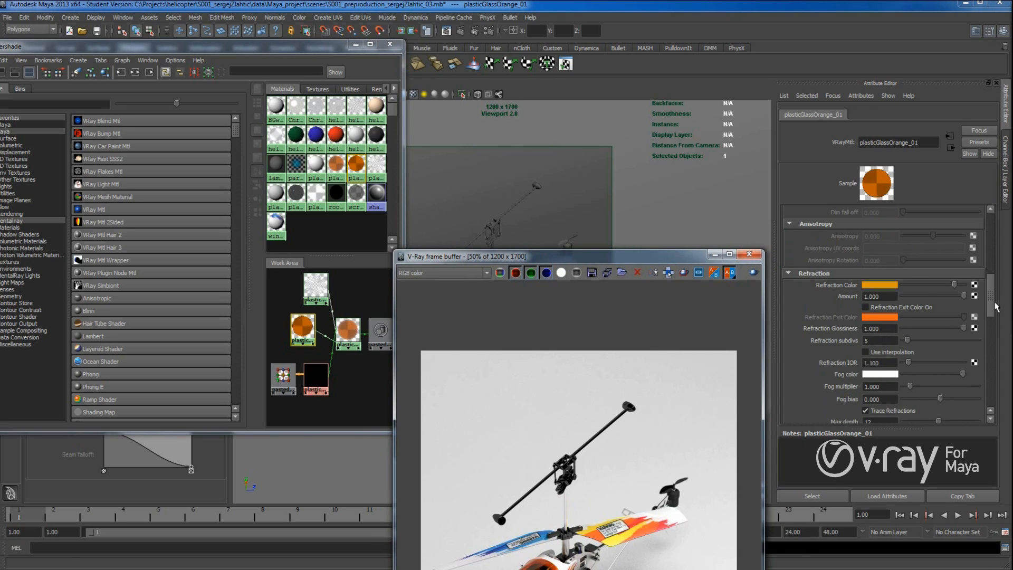
scroll(down, 3)
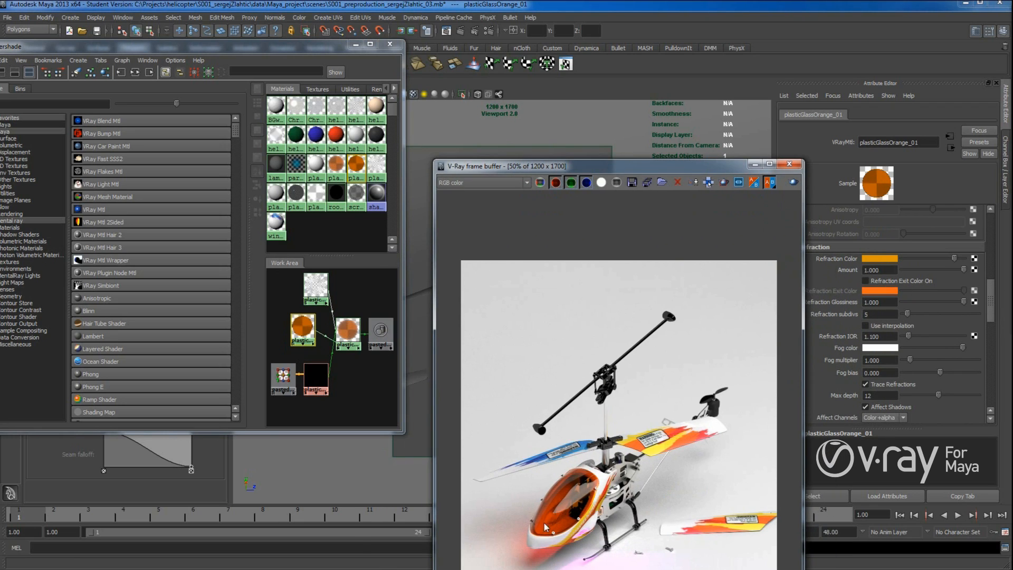
mouse_move(594, 456)
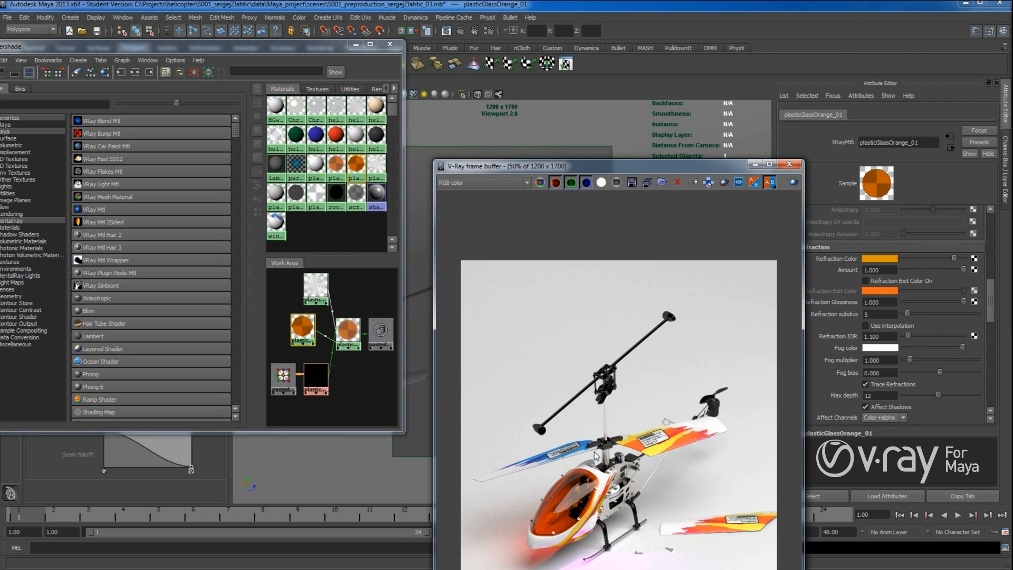
mouse_move(993, 301)
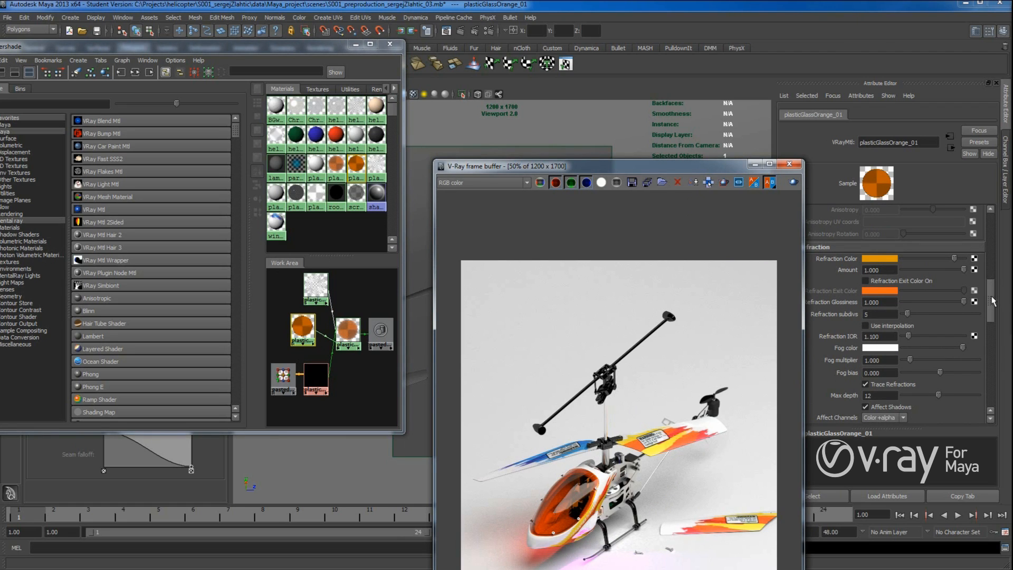
scroll(down, 3)
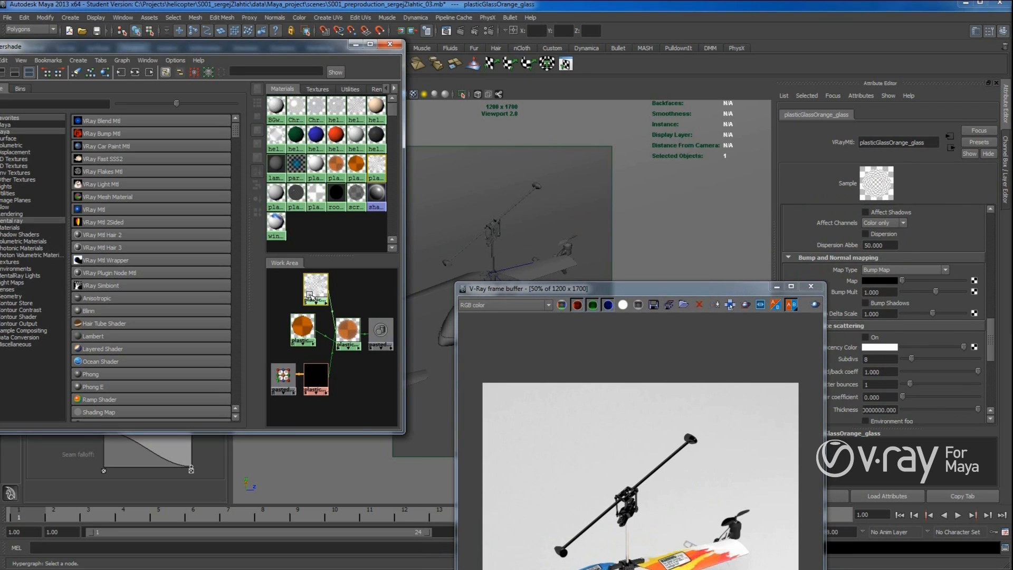
mouse_move(350, 326)
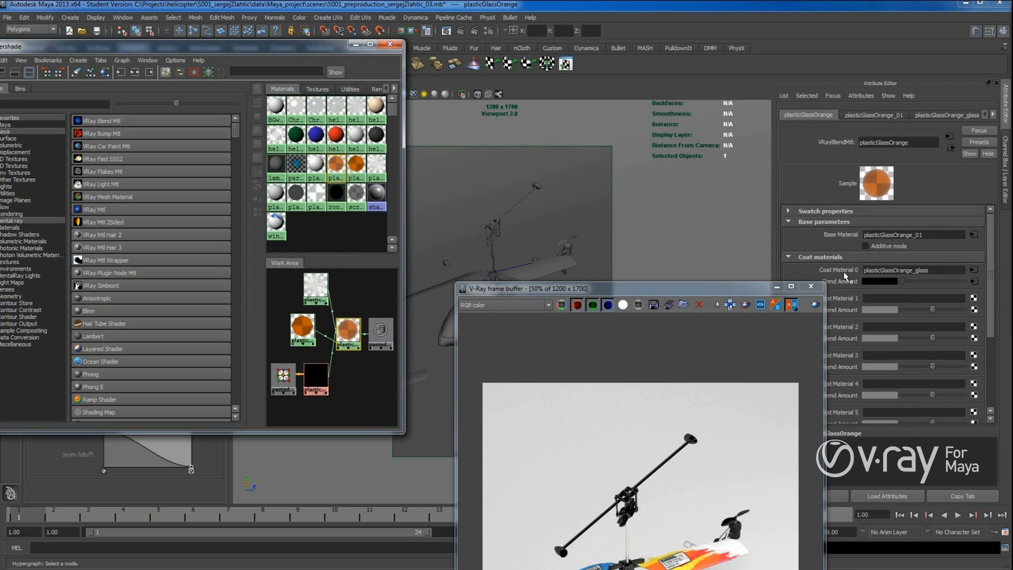
mouse_move(314, 287)
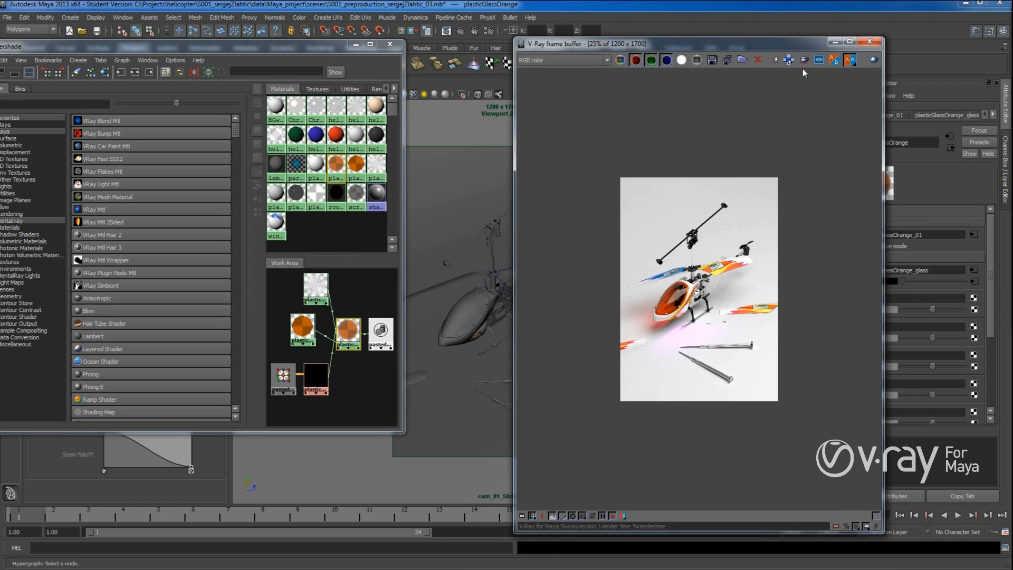
mouse_move(733, 49)
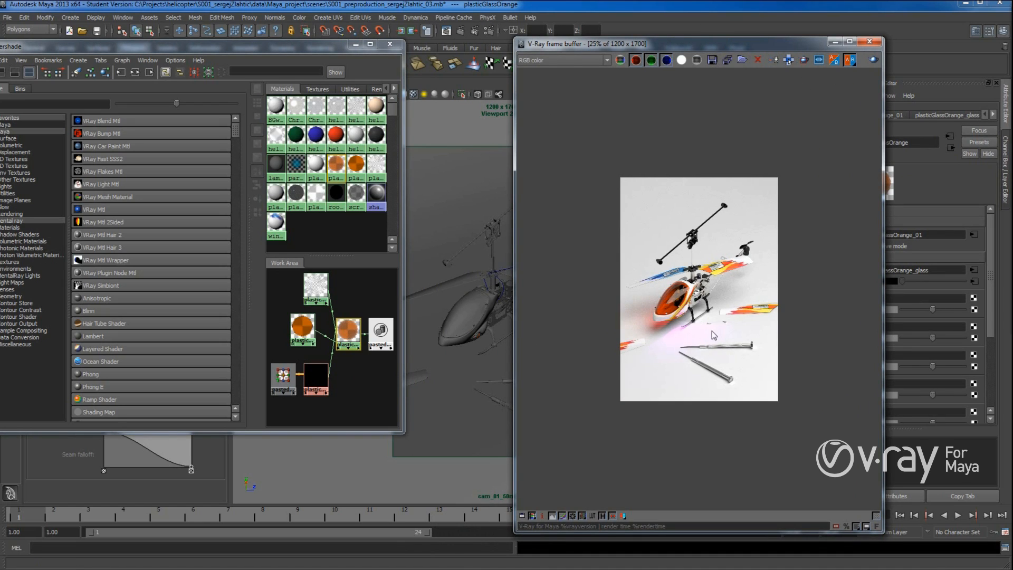
mouse_move(674, 429)
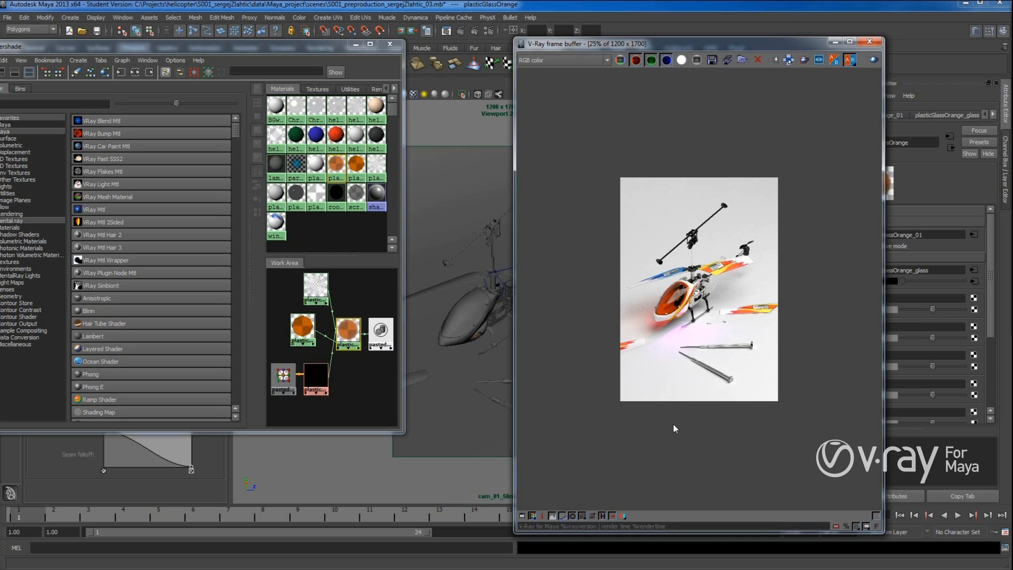
mouse_move(566, 379)
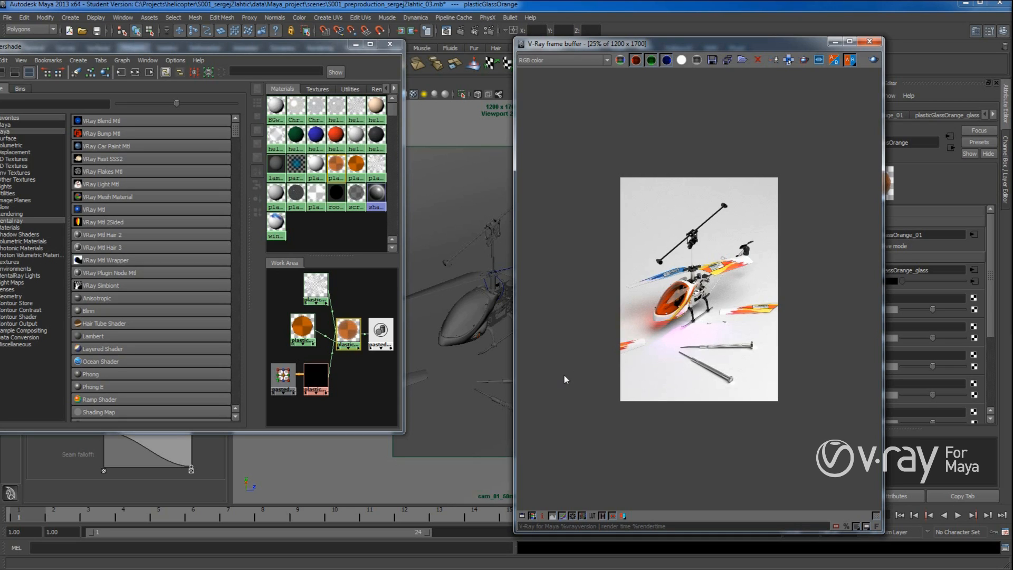